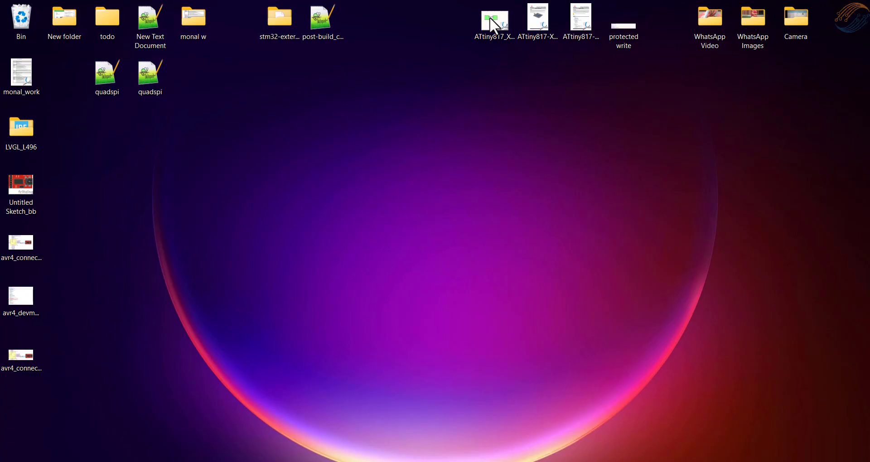
{"action": "mouse_move", "coordinate": [394, 214]}
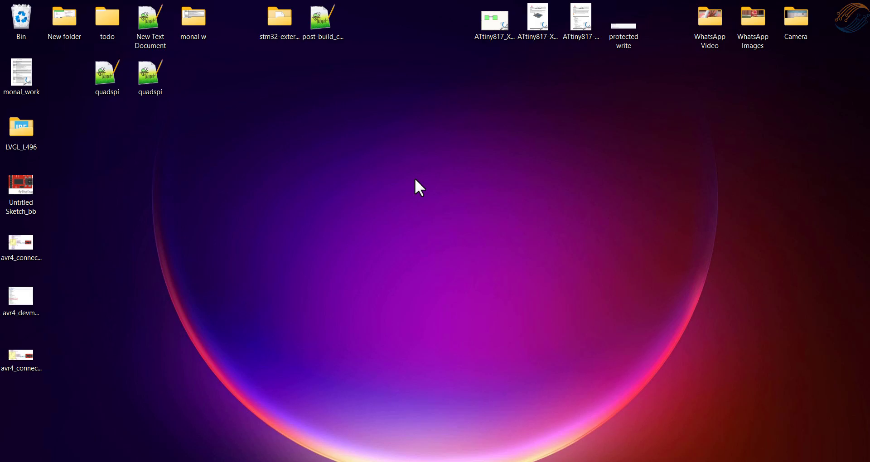
{"action": "mouse_move", "coordinate": [322, 171]}
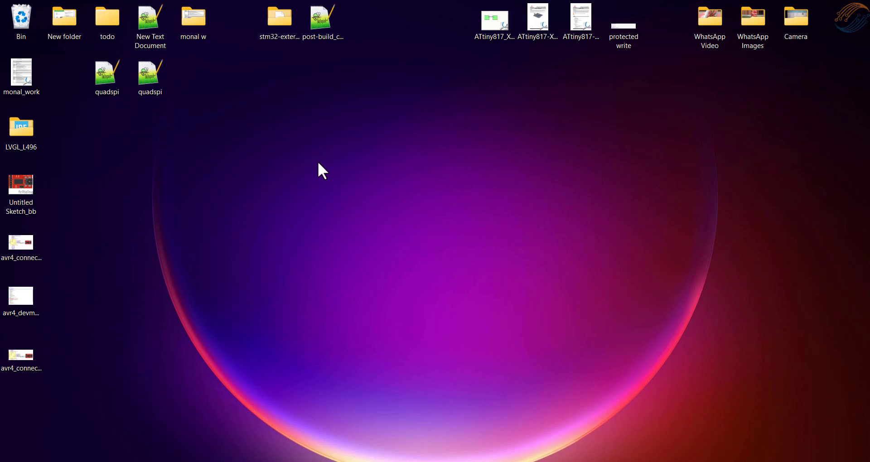
{"action": "mouse_move", "coordinate": [298, 151]}
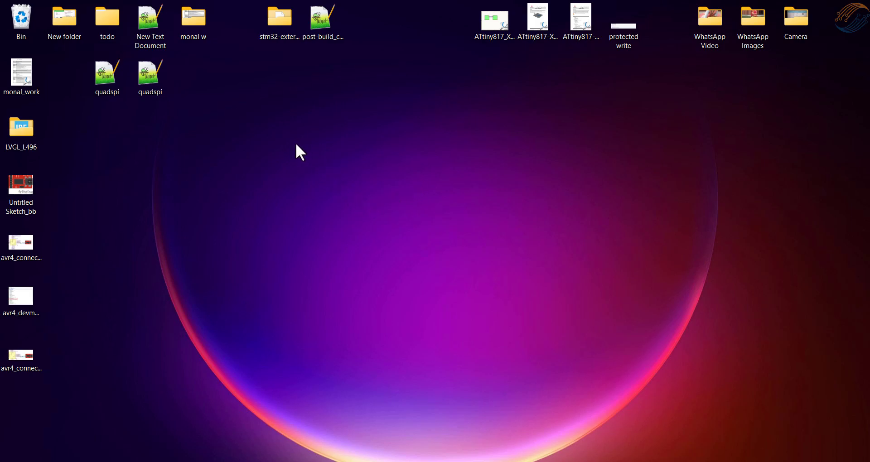
{"action": "mouse_move", "coordinate": [332, 219]}
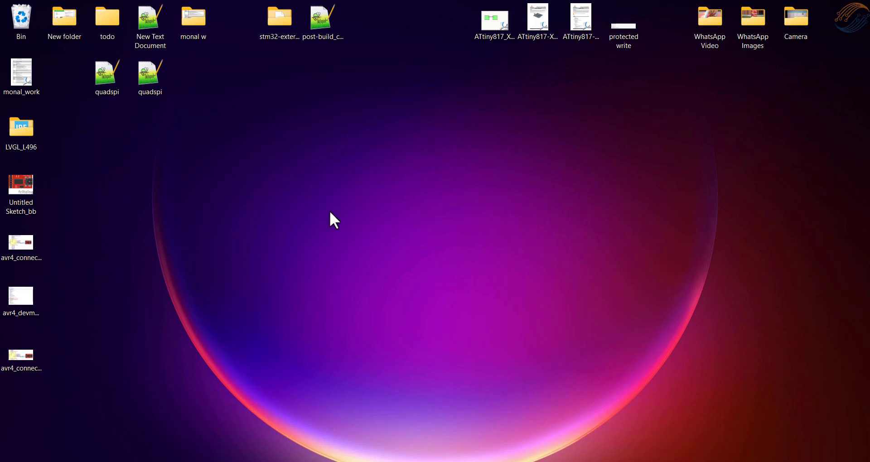
{"action": "mouse_move", "coordinate": [339, 229]}
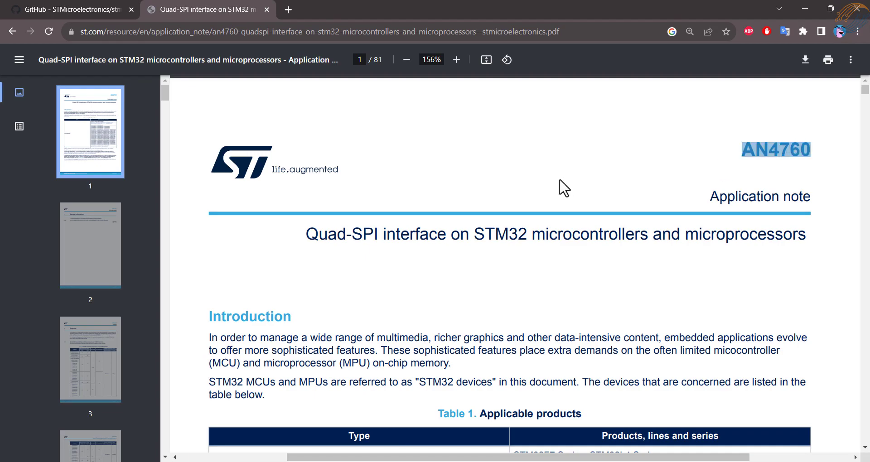
{"action": "mouse_move", "coordinate": [531, 192]}
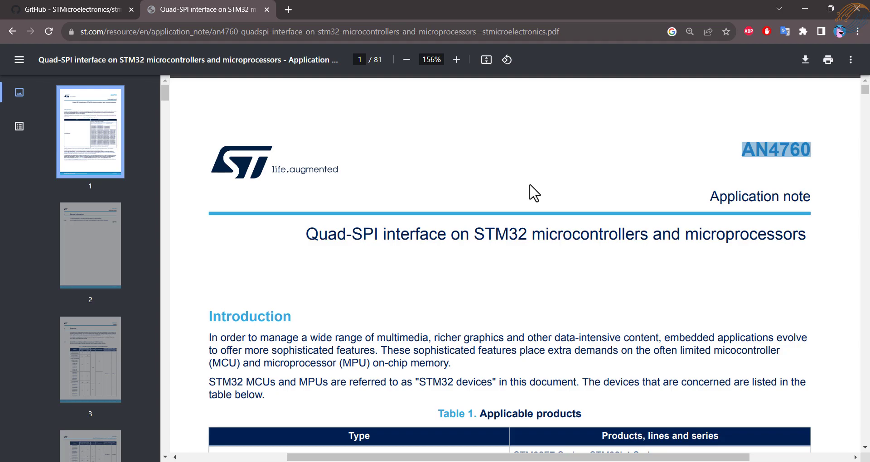
- Scroll through AN4760 pages 1–4 reading the QUADSPI availability table up to the STM32L4/WB/MP1 rows
{"action": "scroll", "scroll_direction": "down", "scroll_amount": 3}
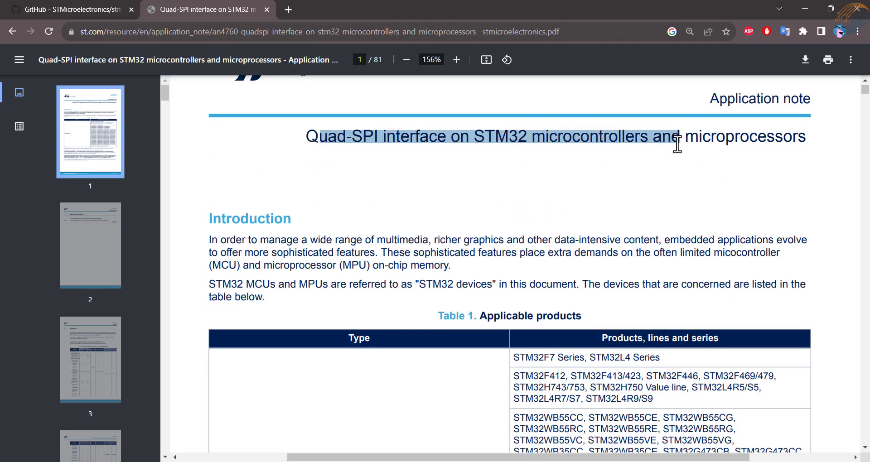
{"action": "scroll", "scroll_direction": "down", "scroll_amount": 3}
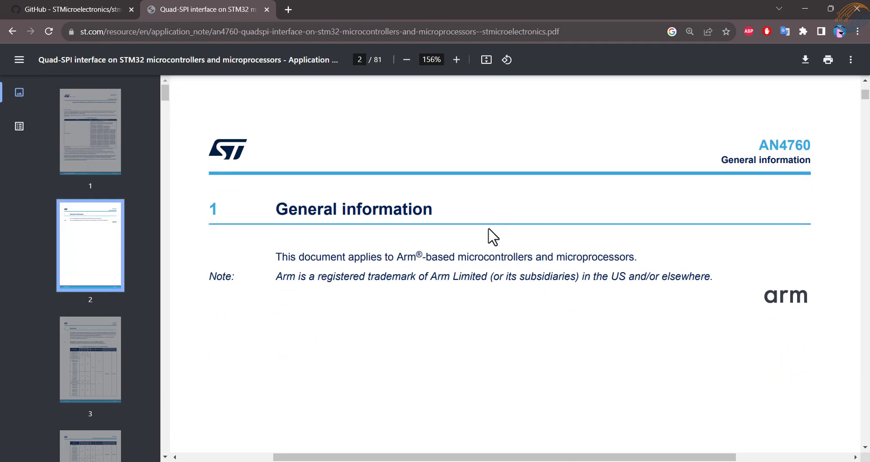
{"action": "scroll", "scroll_direction": "down", "scroll_amount": 3}
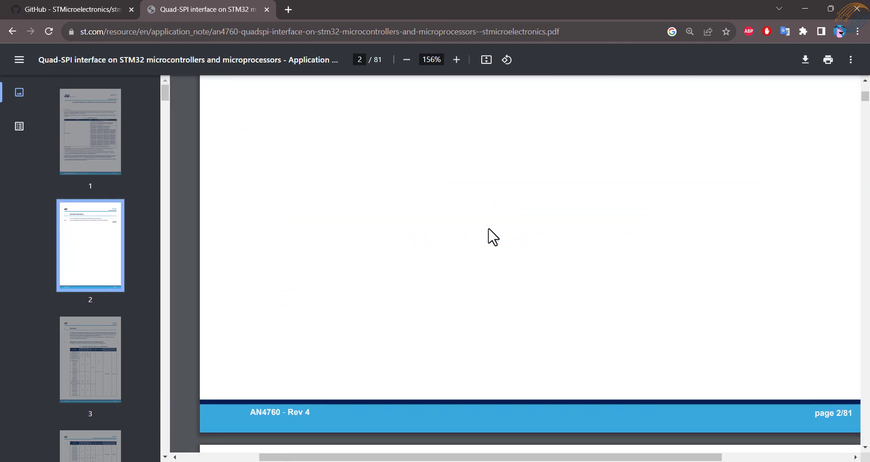
{"action": "scroll", "scroll_direction": "down", "scroll_amount": 3}
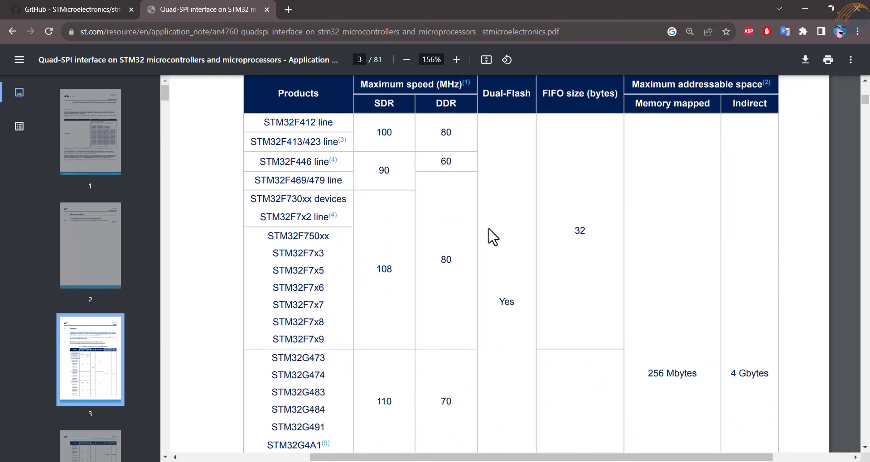
{"action": "scroll", "scroll_direction": "up", "scroll_amount": 3}
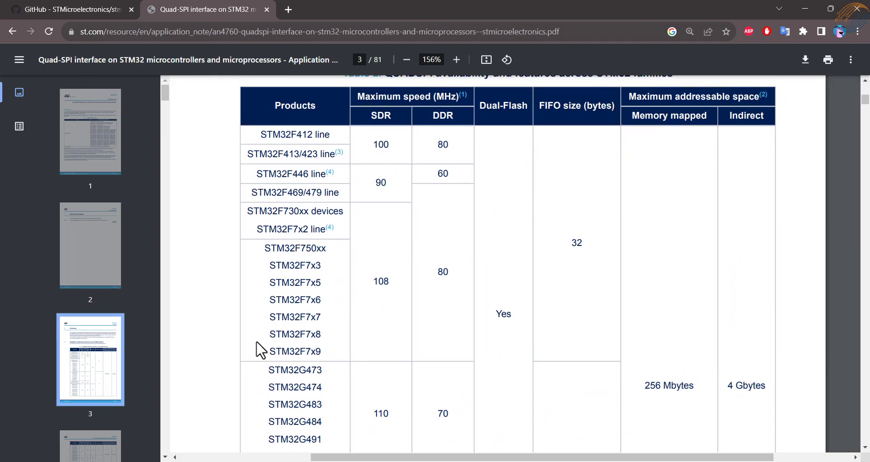
{"action": "mouse_move", "coordinate": [266, 180]}
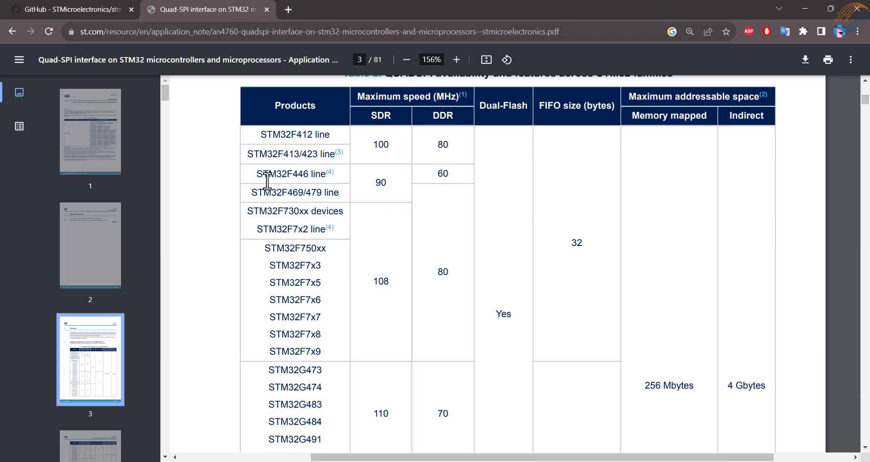
{"action": "scroll", "scroll_direction": "down", "scroll_amount": 3}
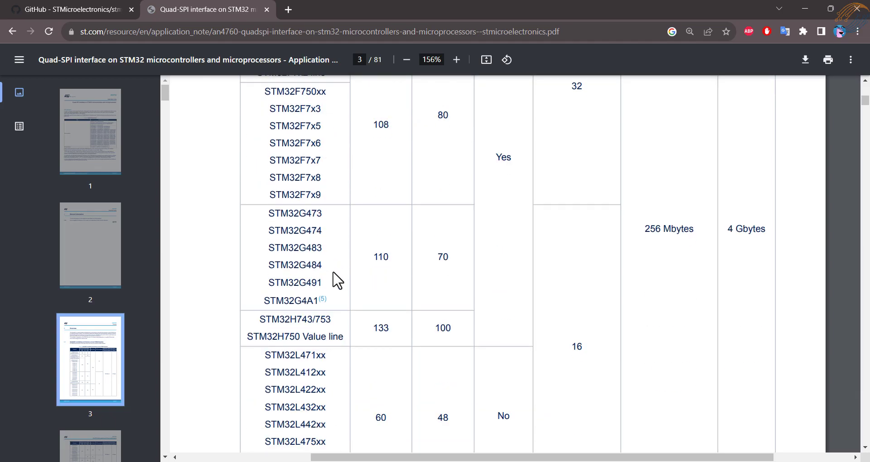
{"action": "scroll", "scroll_direction": "up", "scroll_amount": 3}
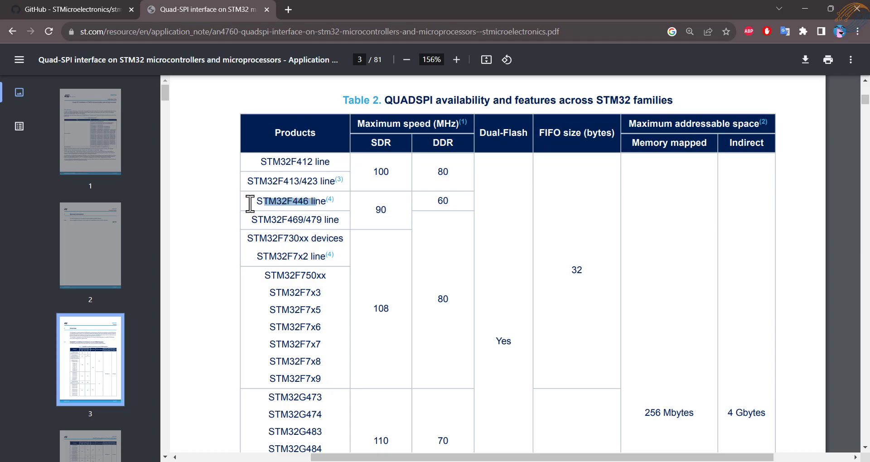
{"action": "mouse_move", "coordinate": [330, 206]}
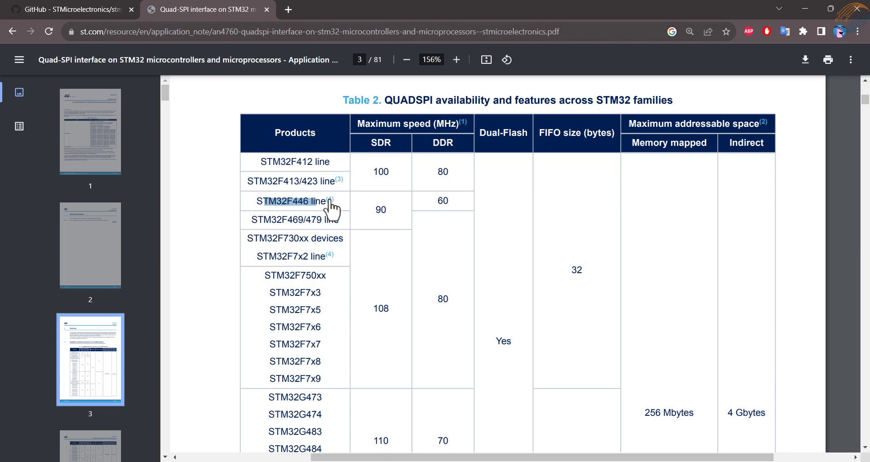
{"action": "scroll", "scroll_direction": "down", "scroll_amount": 3}
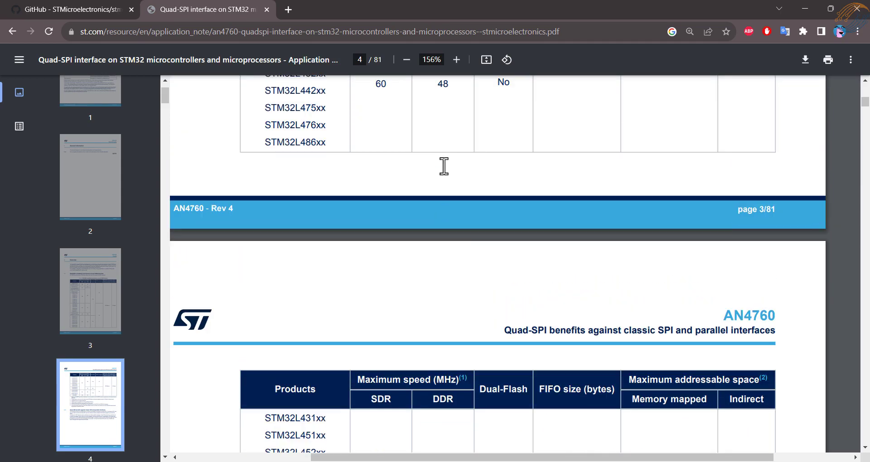
{"action": "scroll", "scroll_direction": "up", "scroll_amount": 3}
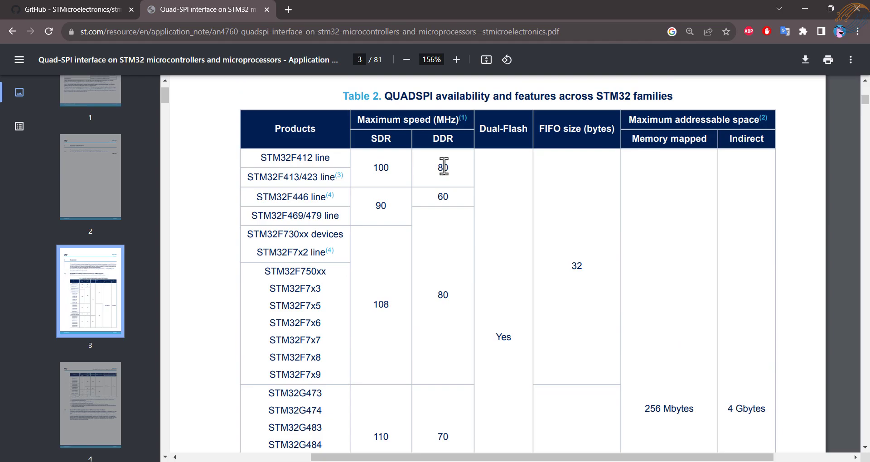
{"action": "scroll", "scroll_direction": "down", "scroll_amount": 3}
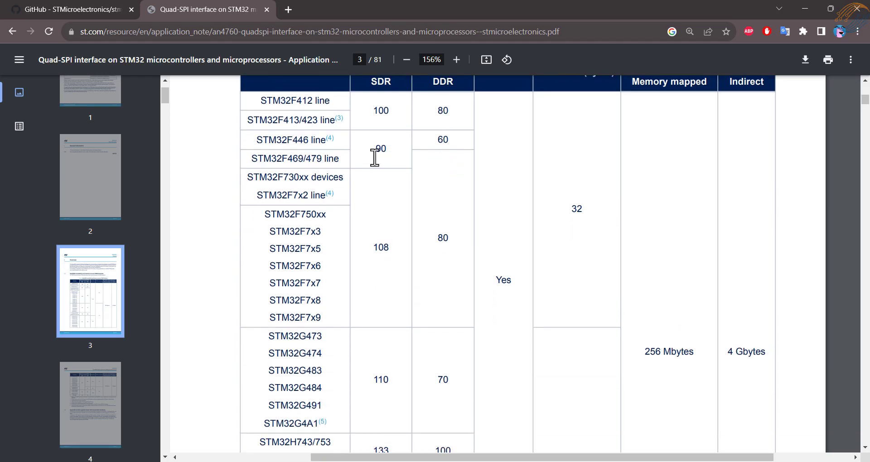
{"action": "mouse_move", "coordinate": [376, 247]}
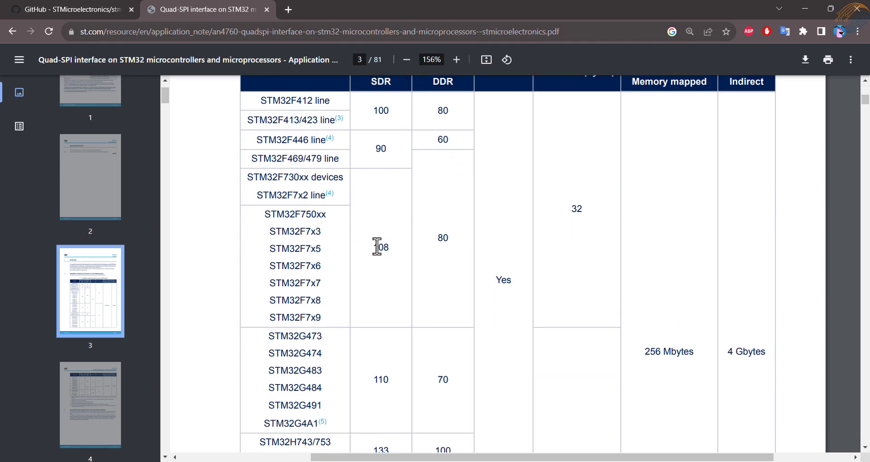
{"action": "scroll", "scroll_direction": "down", "scroll_amount": 3}
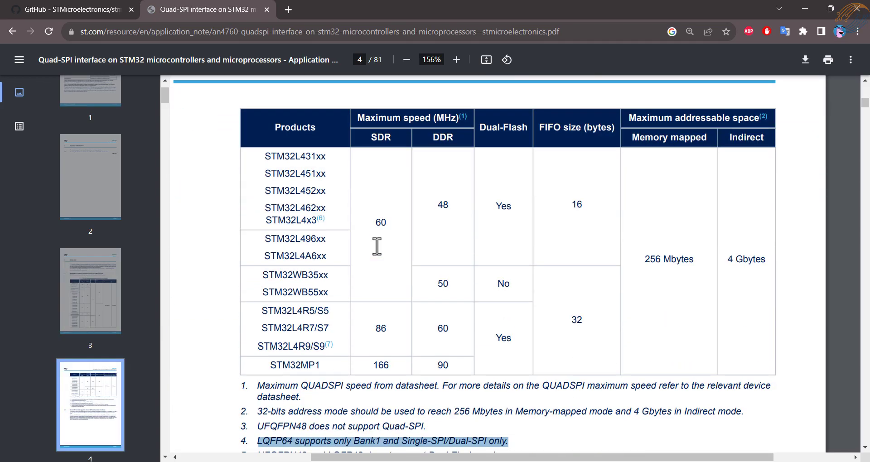
{"action": "scroll", "scroll_direction": "up", "scroll_amount": 3}
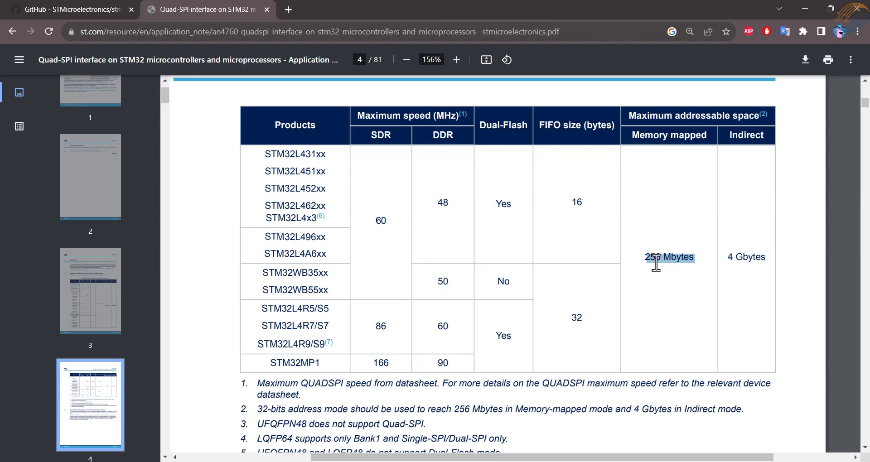
{"action": "mouse_move", "coordinate": [394, 221]}
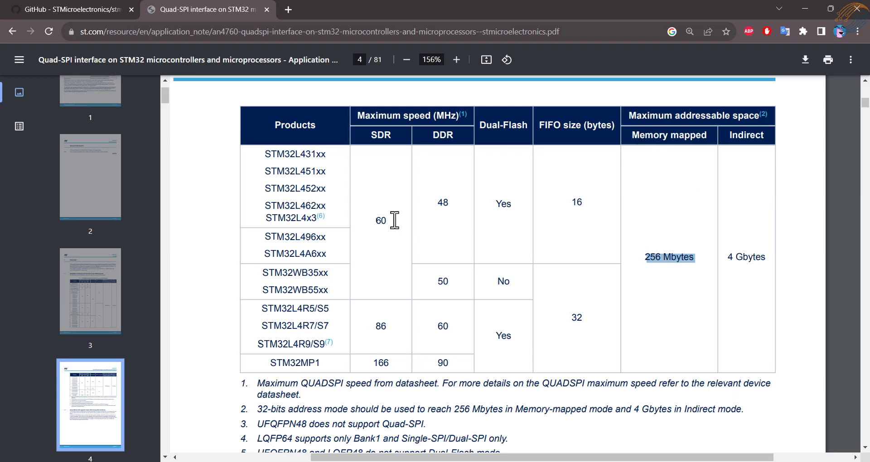
{"action": "mouse_move", "coordinate": [502, 182]}
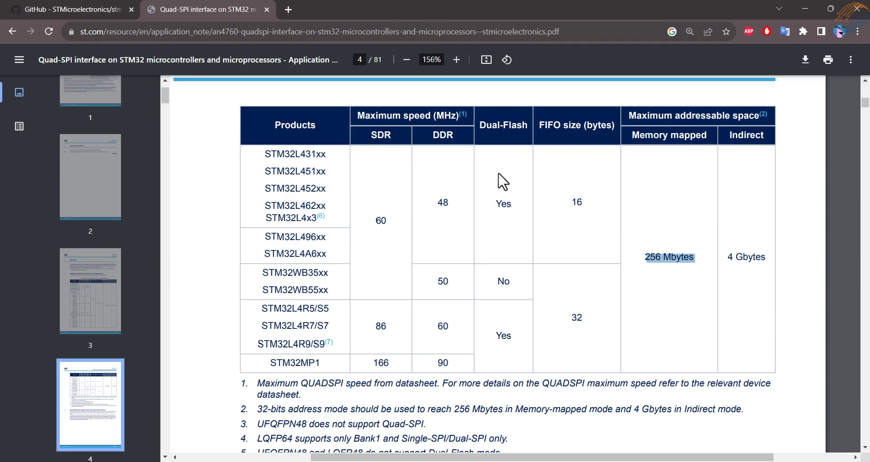
- Jump via thumbnails to the external Flash programming figure around page 44–47, then return to the stm32-external-loader repository
{"action": "scroll", "scroll_direction": "down", "scroll_amount": 3}
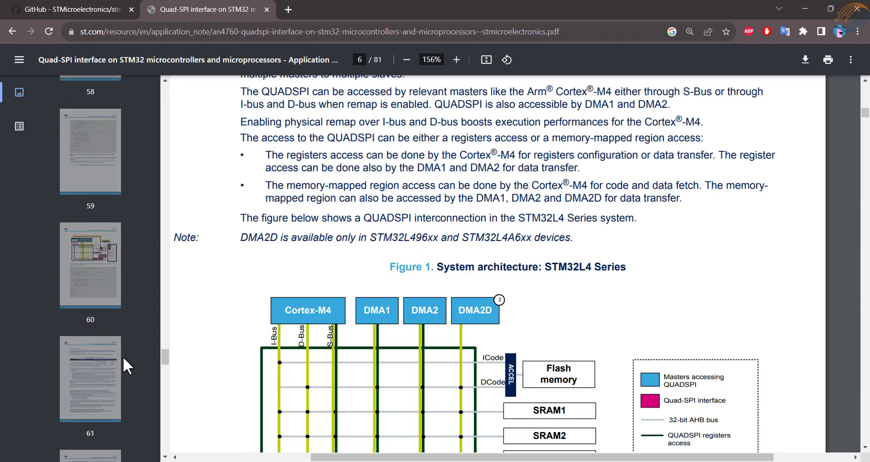
{"action": "scroll", "scroll_direction": "down", "scroll_amount": 3}
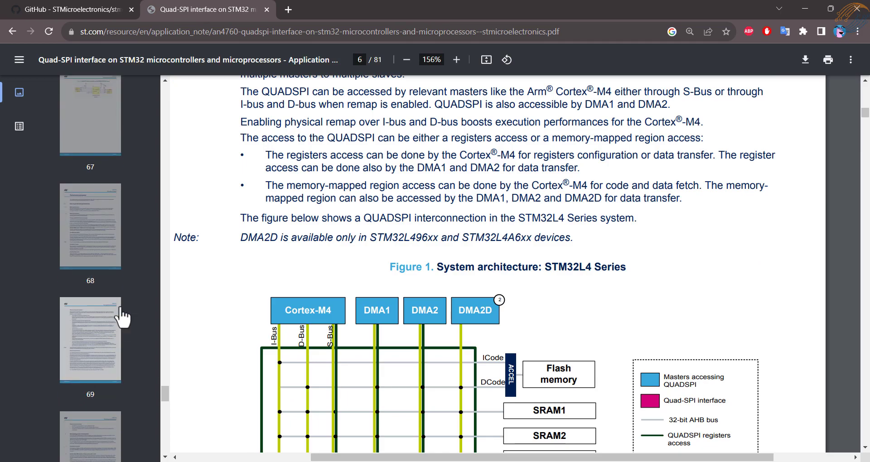
{"action": "scroll", "scroll_direction": "up", "scroll_amount": 3}
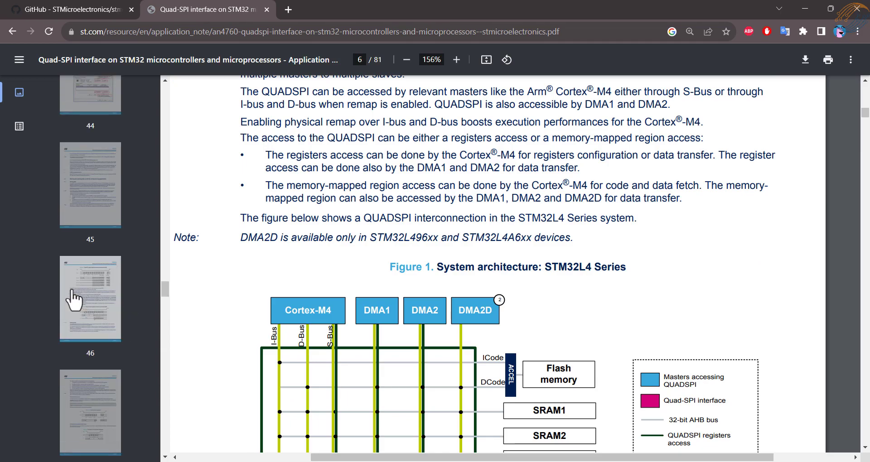
{"action": "left_click", "coordinate": [90, 405]}
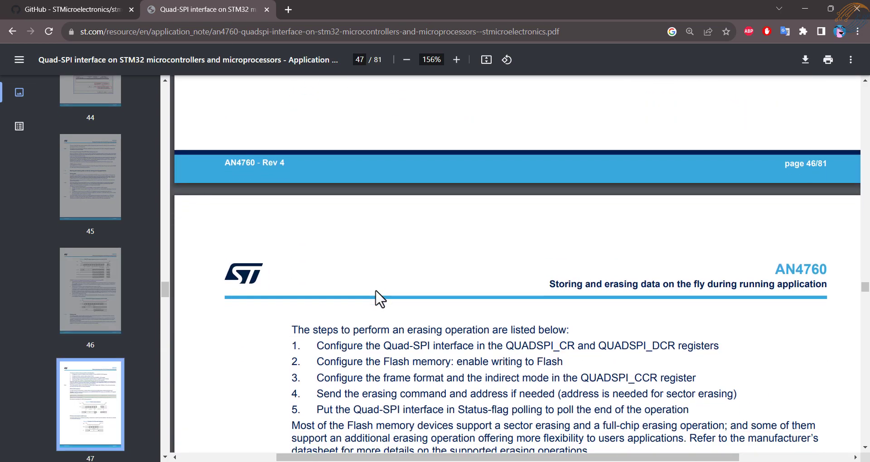
{"action": "scroll", "scroll_direction": "down", "scroll_amount": 3}
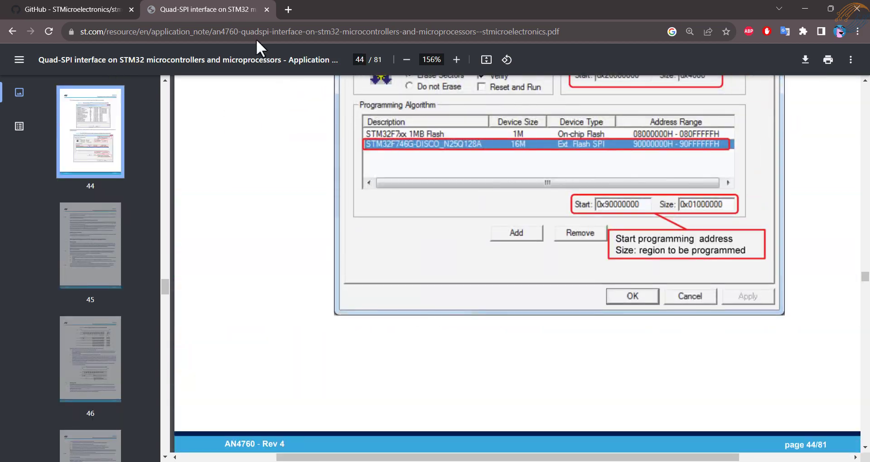
{"action": "left_click", "coordinate": [66, 9]}
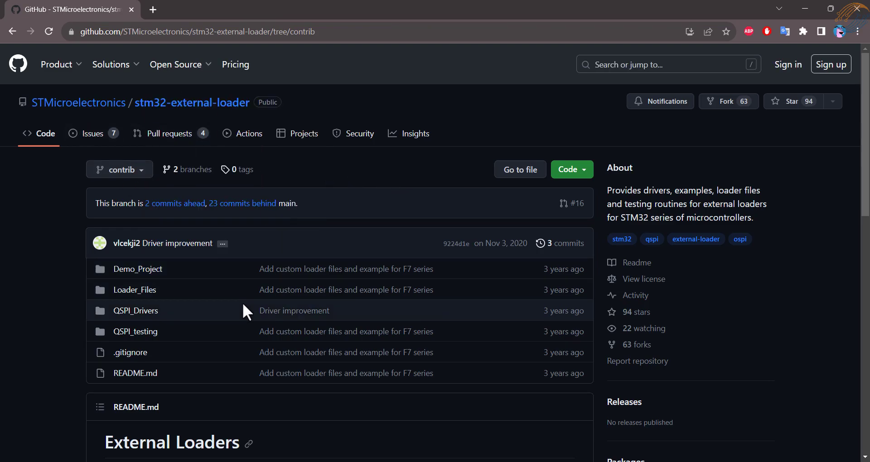
{"action": "mouse_move", "coordinate": [170, 277]}
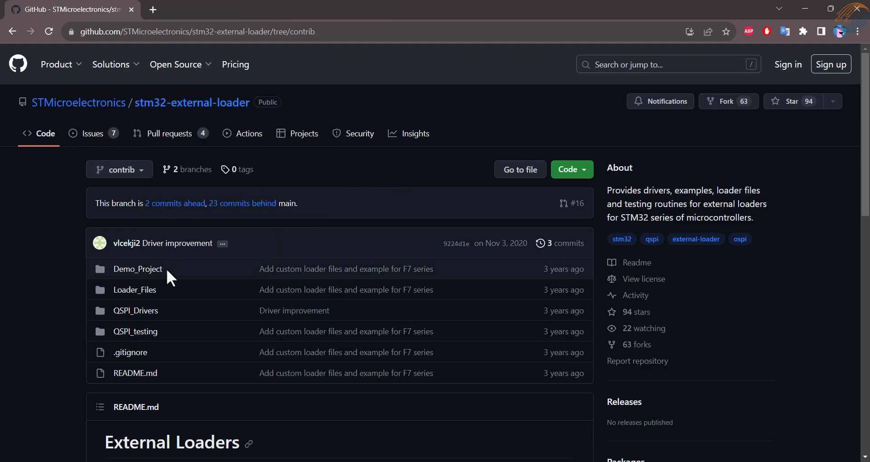
{"action": "mouse_move", "coordinate": [135, 310]}
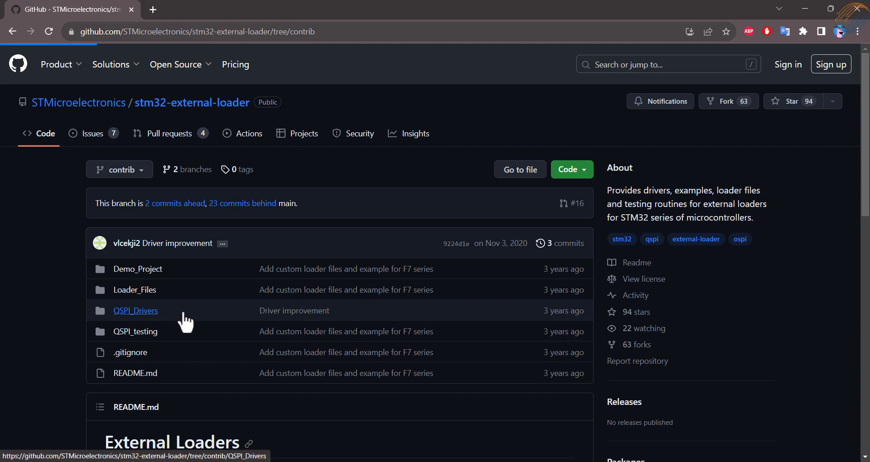
- View quadspi.c under QSPI_Drivers > MX25L51245G, then go back to the repository top level
{"action": "left_click", "coordinate": [135, 310]}
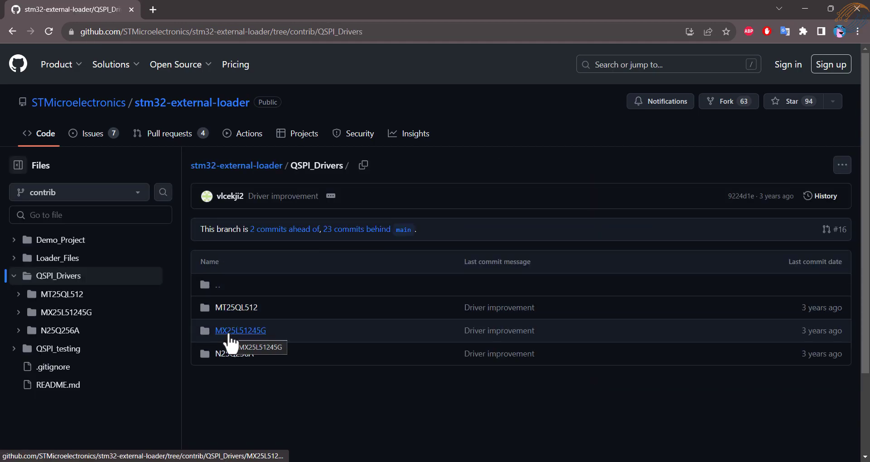
{"action": "left_click", "coordinate": [241, 330]}
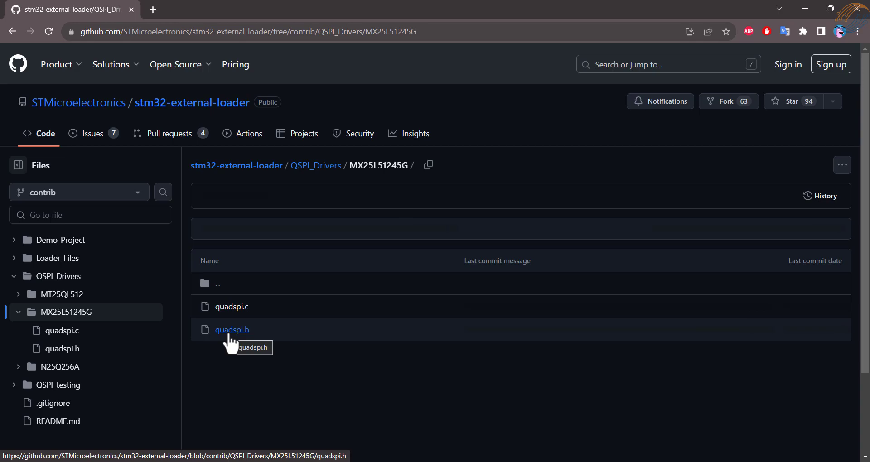
{"action": "left_click", "coordinate": [232, 306]}
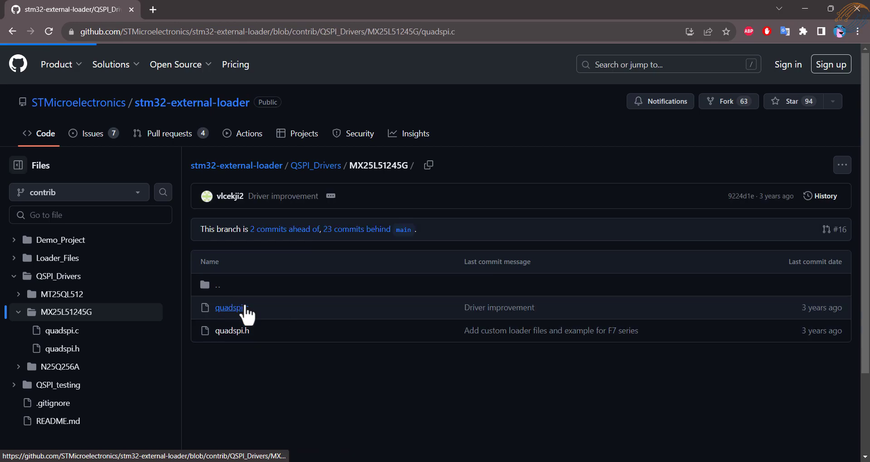
{"action": "left_click", "coordinate": [229, 307]}
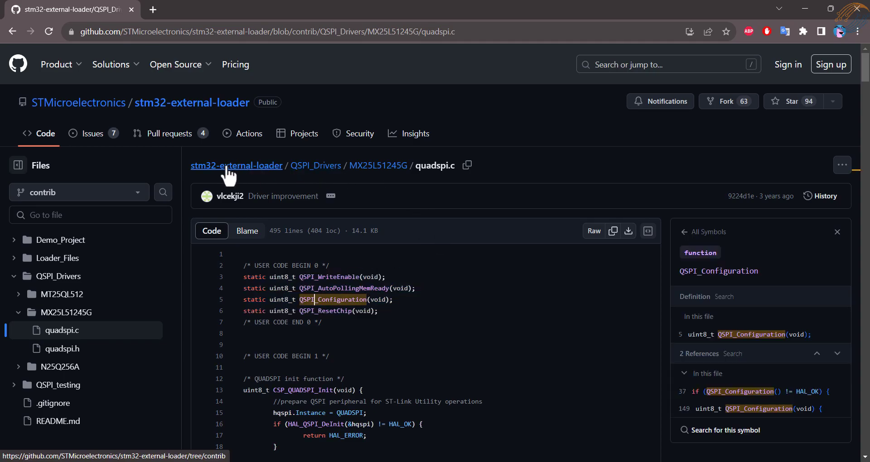
{"action": "left_click", "coordinate": [236, 165]}
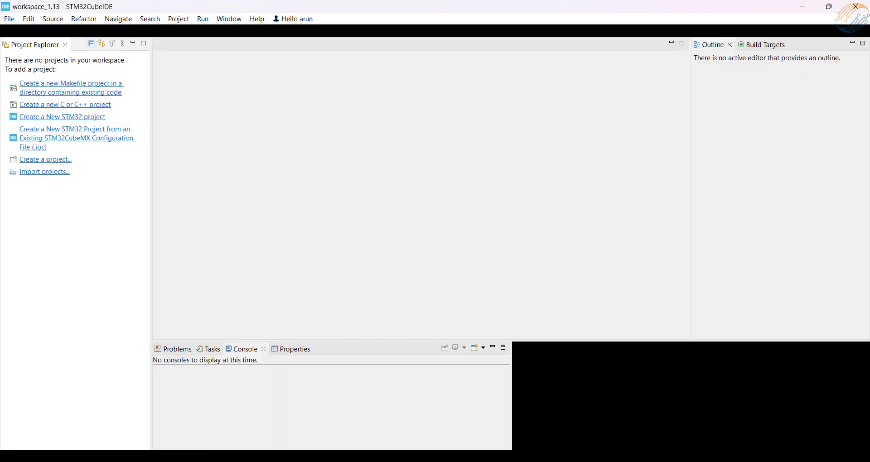
- Create a new STM32 project TUT_L496_W25Q_QSPI for the NUCLEO-L496ZG-P board
{"action": "left_click", "coordinate": [63, 117]}
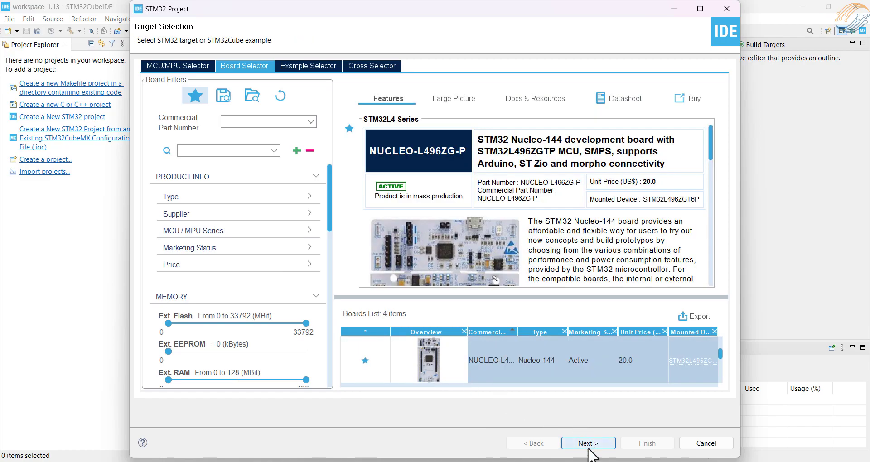
{"action": "left_click", "coordinate": [587, 444]}
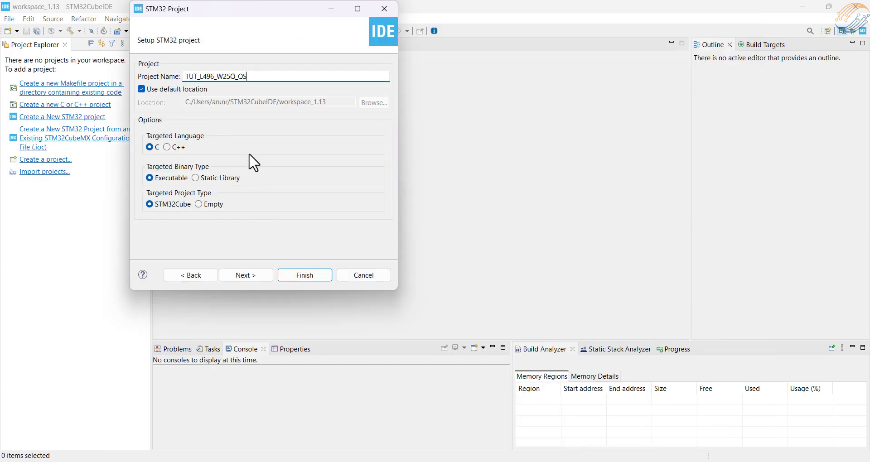
{"action": "type", "text": "PI"}
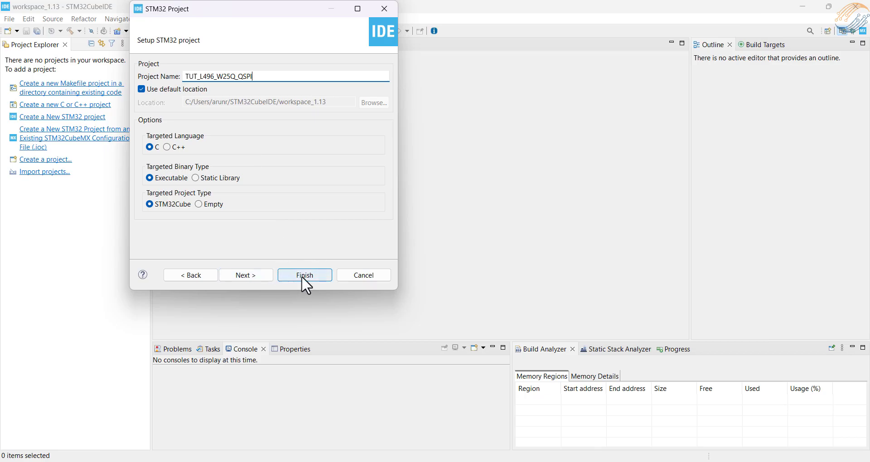
{"action": "left_click", "coordinate": [305, 274]}
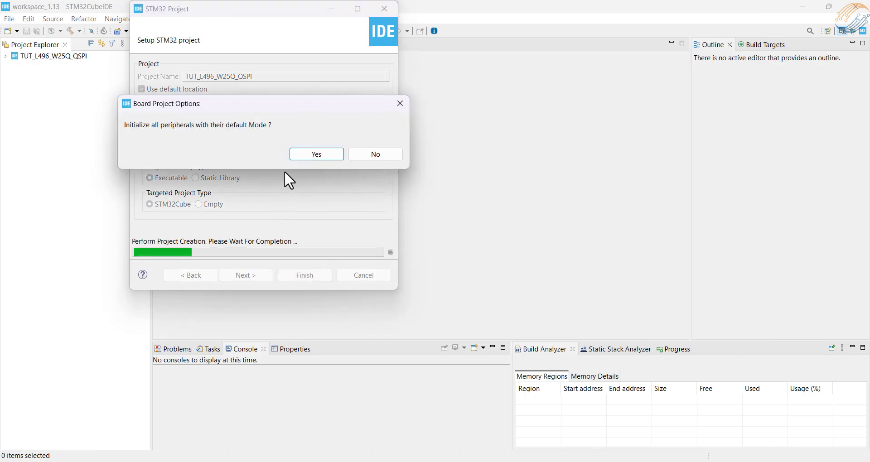
- Initialize default peripherals and run the system clock at 80 MHz from HSI-fed PLL with X10 multiplier
{"action": "left_click", "coordinate": [315, 154]}
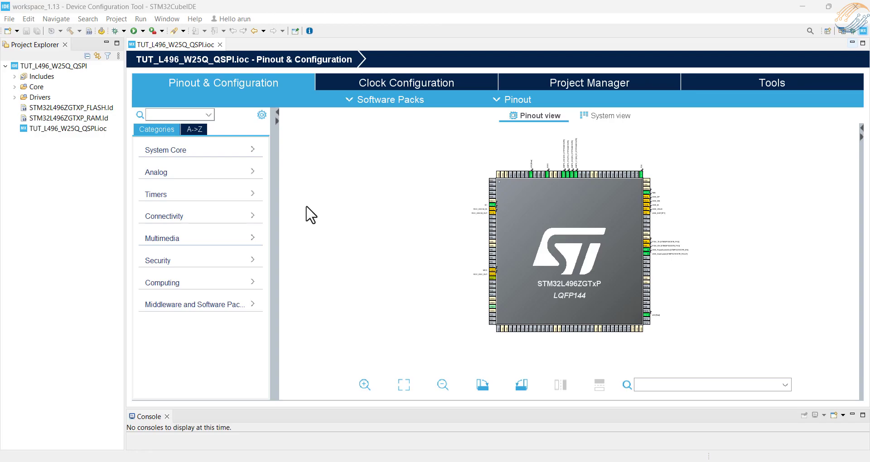
{"action": "left_click", "coordinate": [406, 82]}
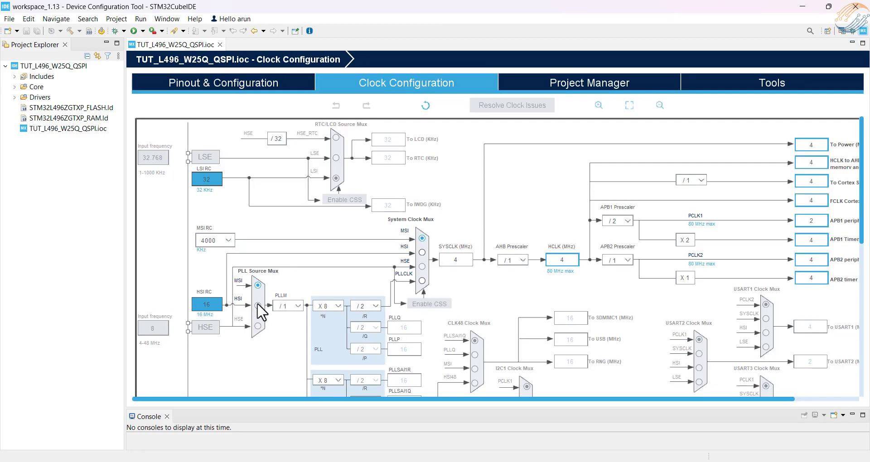
{"action": "left_click", "coordinate": [339, 305]}
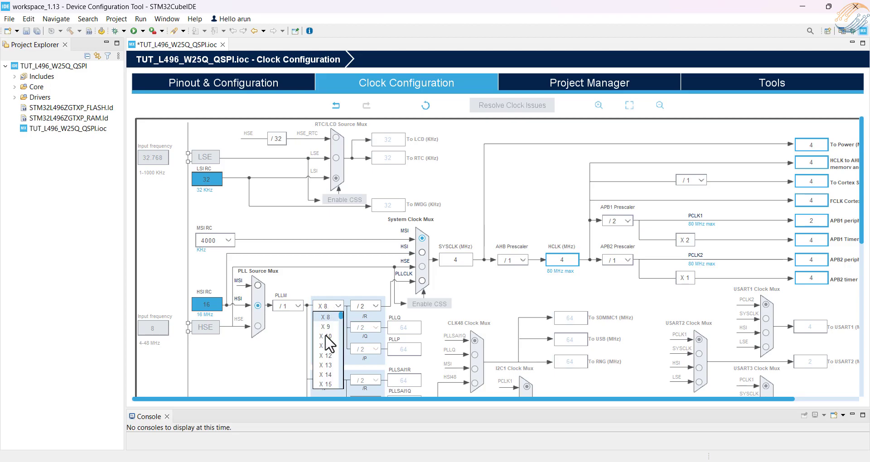
{"action": "left_click", "coordinate": [327, 335]}
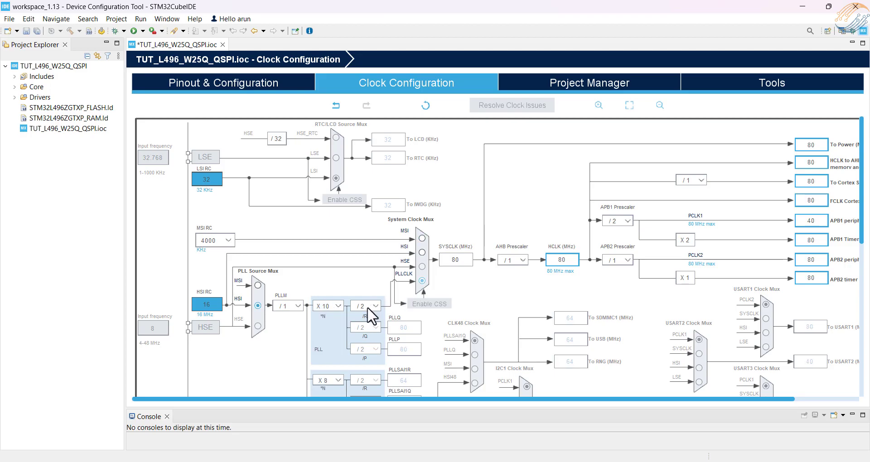
{"action": "left_click", "coordinate": [223, 82]}
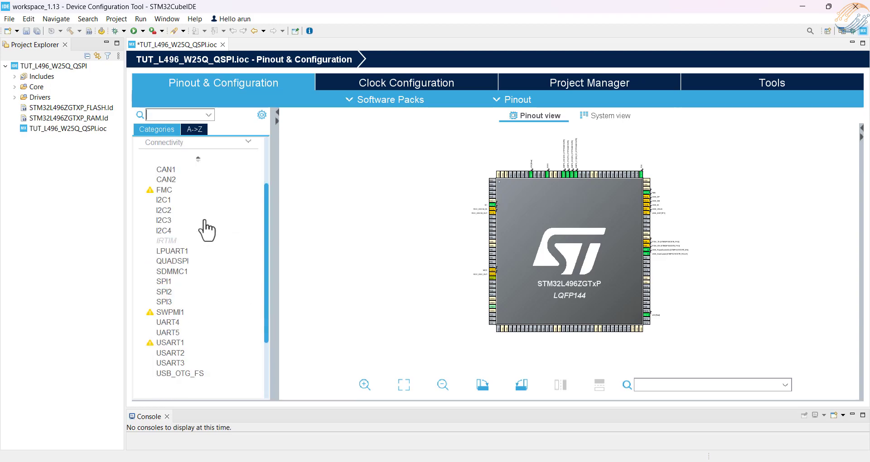
- Enable QUADSPI under Connectivity as Bank1 with Quad SPI Lines
{"action": "left_click", "coordinate": [172, 261]}
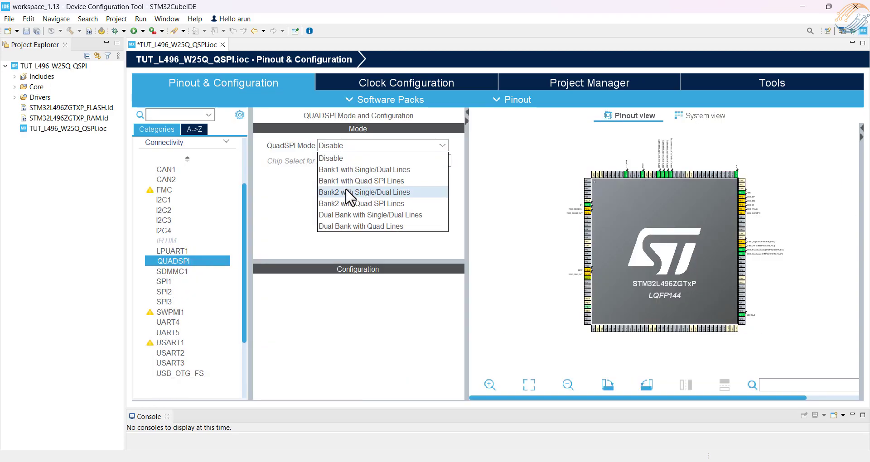
{"action": "left_click", "coordinate": [361, 181]}
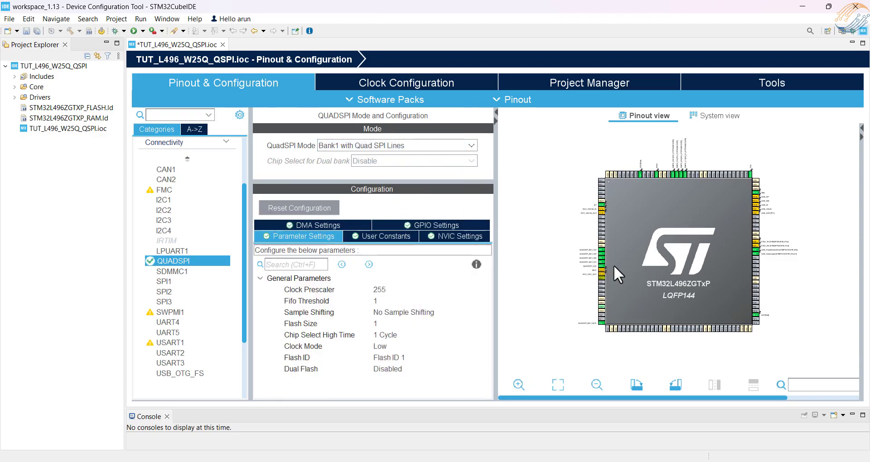
{"action": "left_click", "coordinate": [517, 384]}
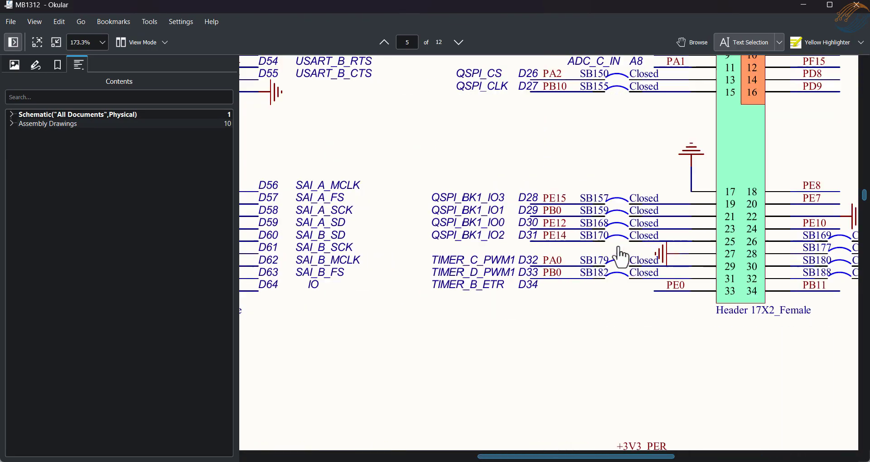
- Scroll the MB1312 schematic to the page showing QSPI pins PA2, PB10, PE12, PE14, PE15 and PB0
{"action": "scroll", "scroll_direction": "right", "scroll_amount": 3}
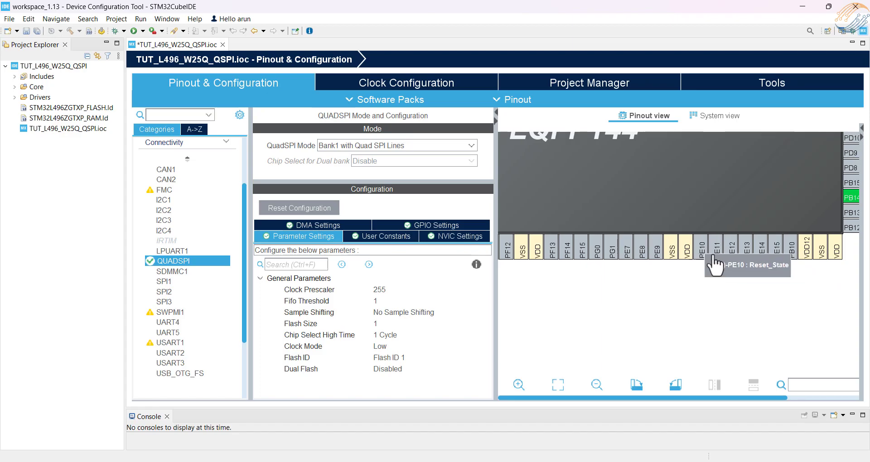
{"action": "mouse_move", "coordinate": [764, 256]}
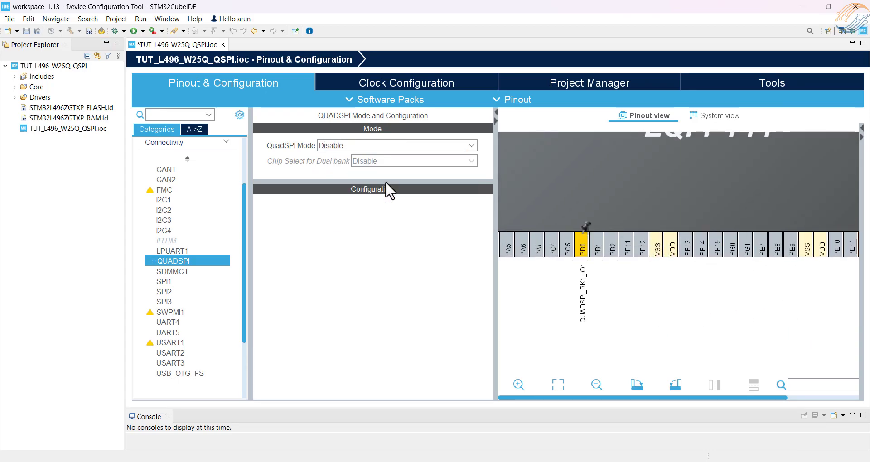
- Reassign QUADSPI pins to PA2 NCS, PB0 IO1 and PE-port data lines per the schematic, keeping Bank1 quad mode
{"action": "left_click", "coordinate": [396, 145]}
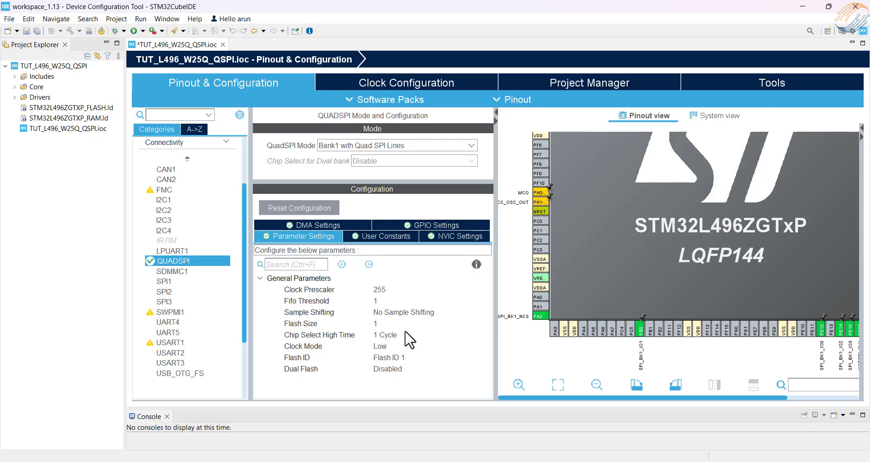
- Set QUADSPI Clock Prescaler 1, Fifo Threshold 4, Sample Shifting Half Cycle and Flash Size 21
{"action": "left_click", "coordinate": [406, 82]}
{"action": "type", "text": "1"}
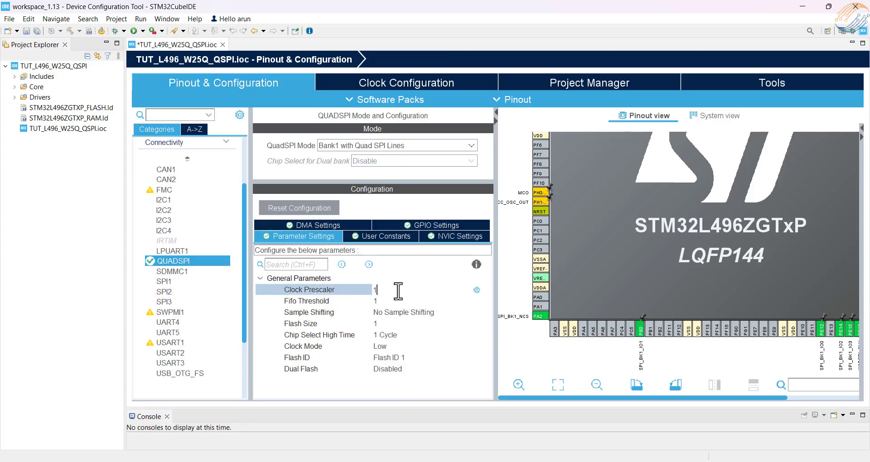
{"action": "left_click", "coordinate": [373, 301]}
{"action": "type", "text": "4"}
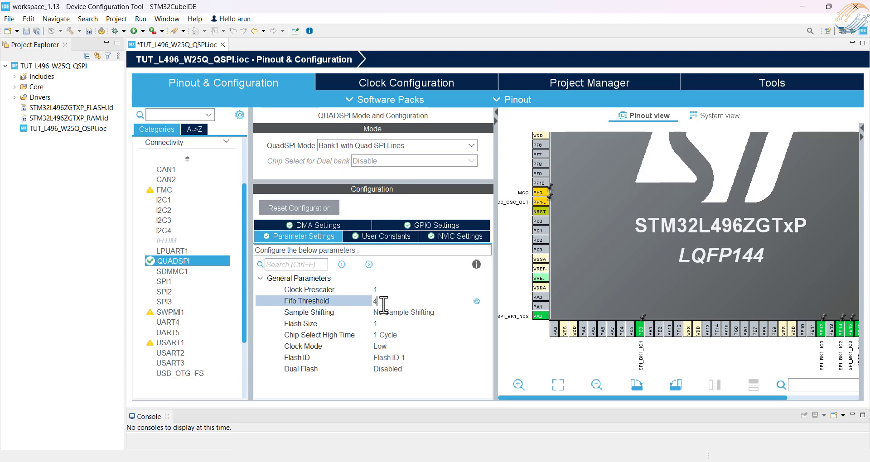
{"action": "left_click", "coordinate": [310, 312]}
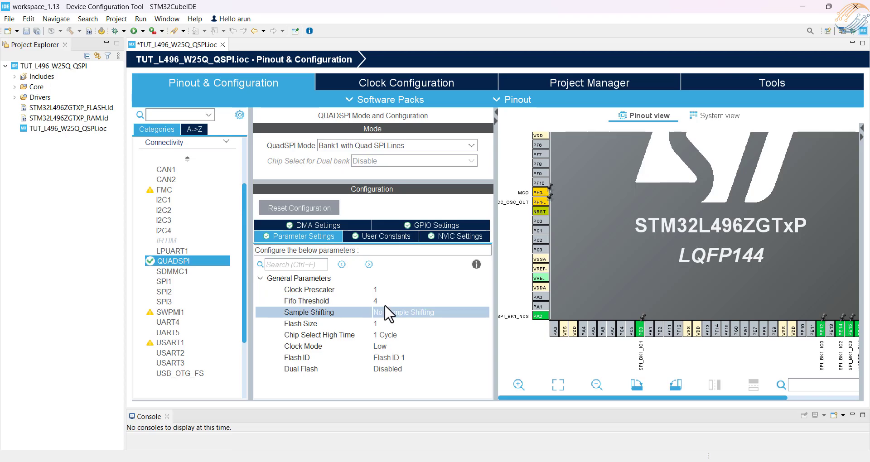
{"action": "left_click", "coordinate": [429, 312]}
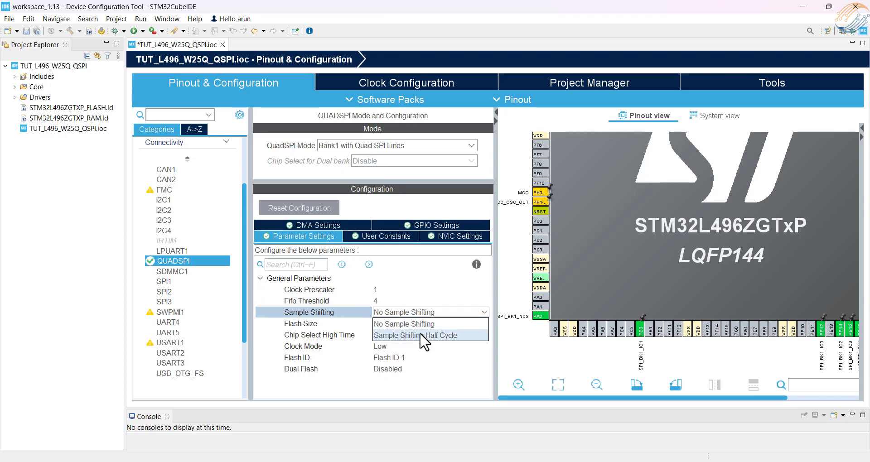
{"action": "left_click", "coordinate": [416, 335]}
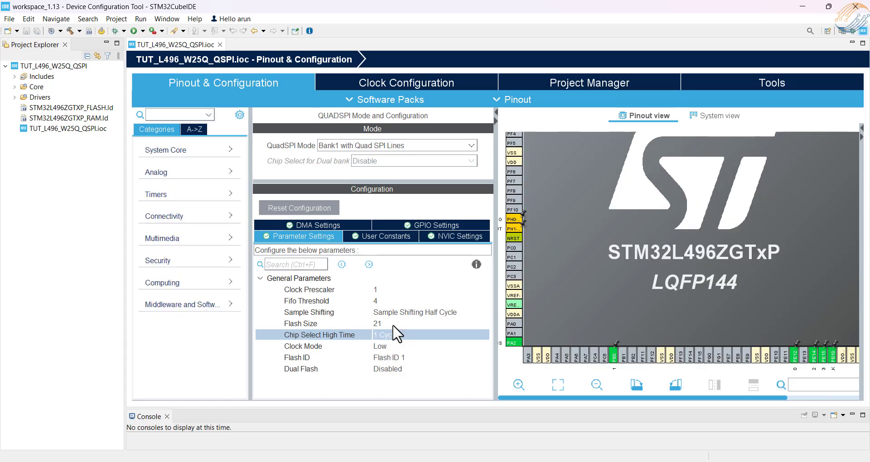
- Show the Code Generator options in the Project Manager for TUT_L496_W25Q_QSPI
{"action": "left_click", "coordinate": [589, 83]}
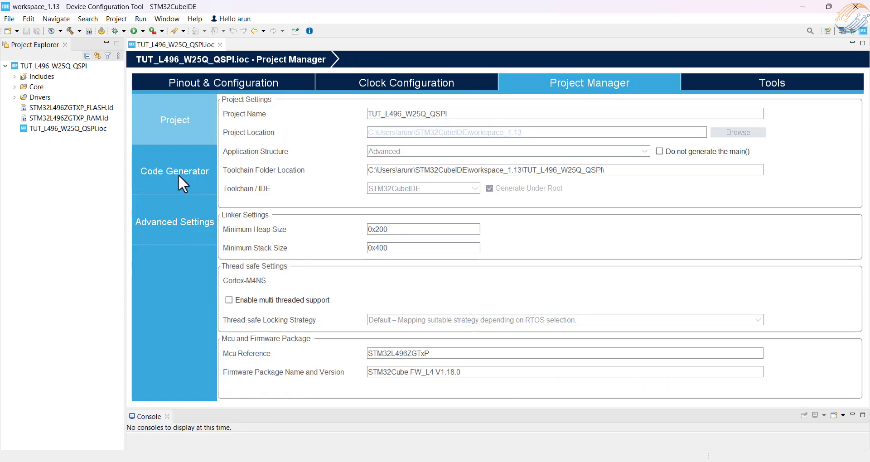
{"action": "left_click", "coordinate": [174, 171]}
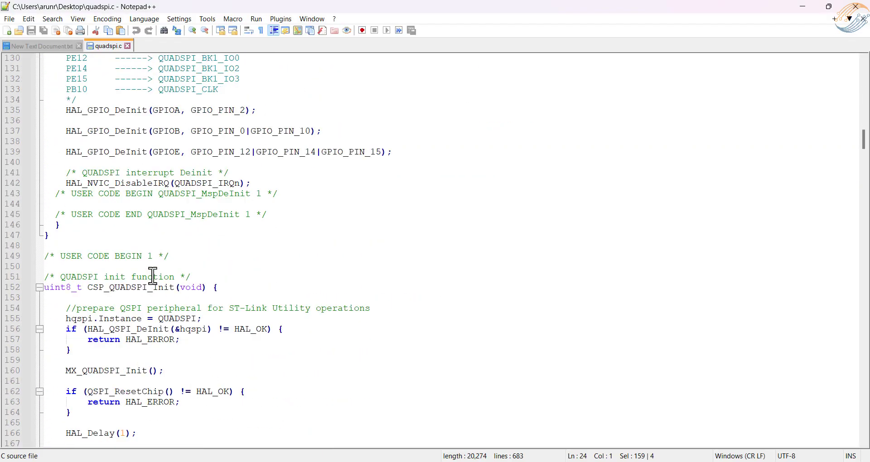
- Scroll the reference quadspi.c in Notepad++ down to CSP_QUADSPI_Init
{"action": "scroll", "scroll_direction": "down", "scroll_amount": 3}
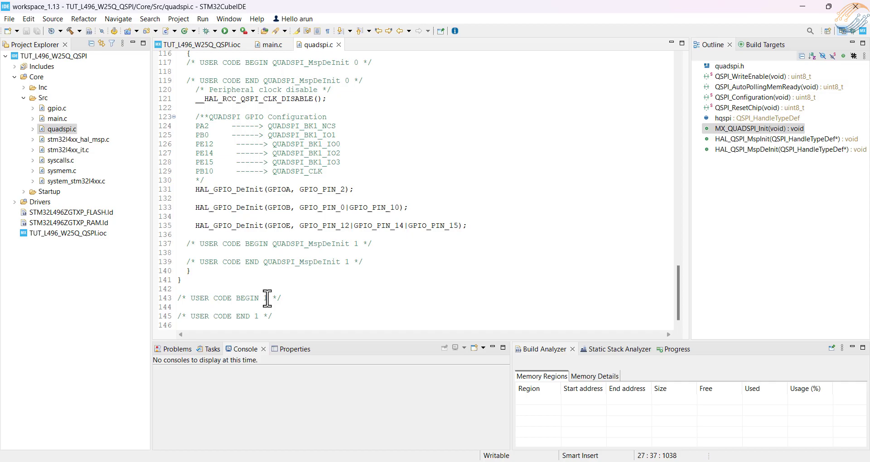
- Scroll through the pasted driver functions in the project's quadspi.c
{"action": "scroll", "scroll_direction": "down", "scroll_amount": 3}
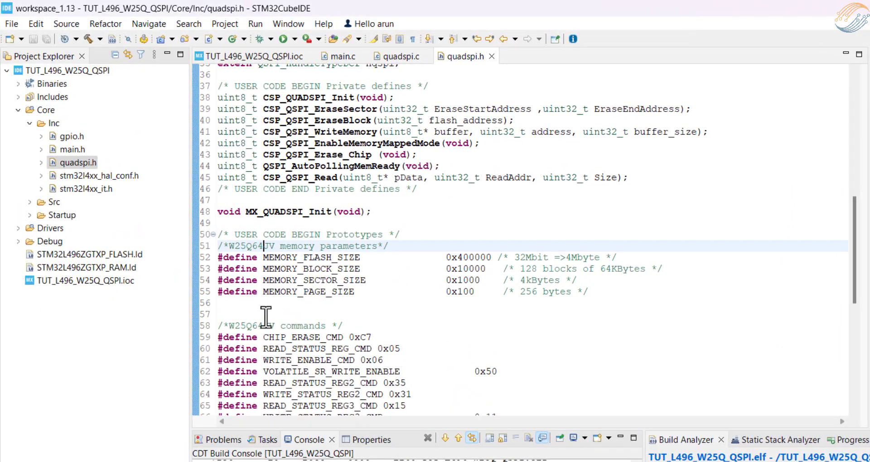
- Label quadspi.h parameters as W25Q32, review the 0x400000 flash size and sector size, then view quadspi.c's page write
{"action": "type", "text": "W25Q32"}
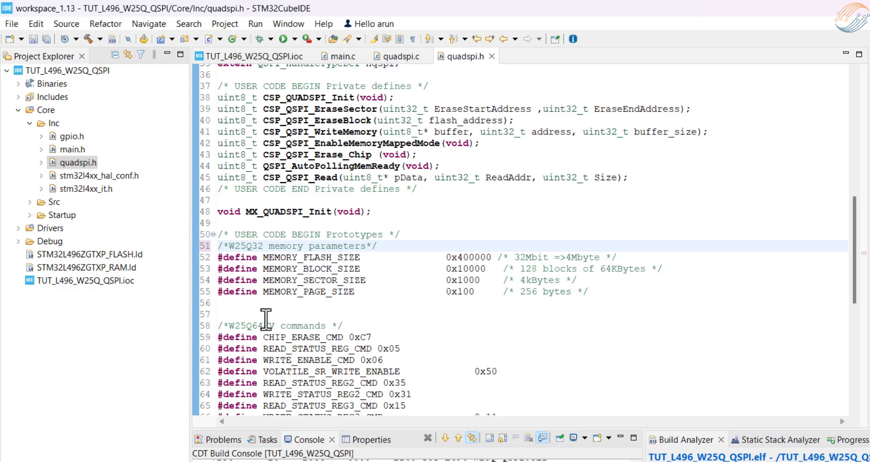
{"action": "double_click", "coordinate": [468, 256]}
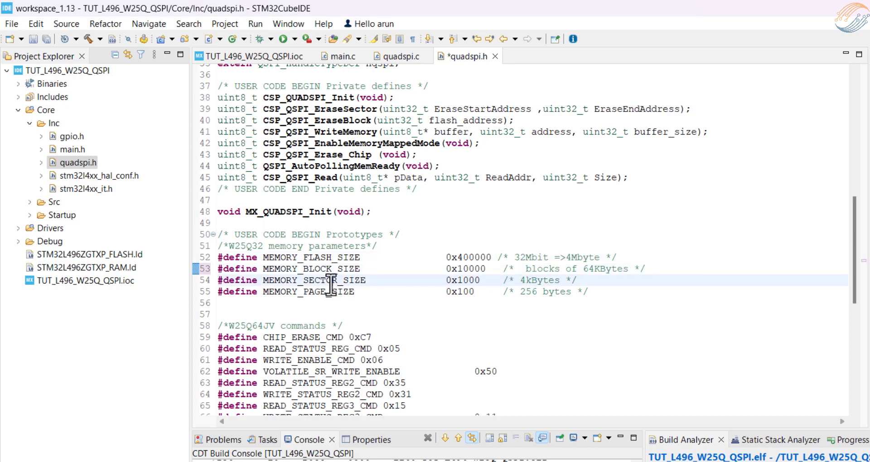
{"action": "double_click", "coordinate": [458, 291]}
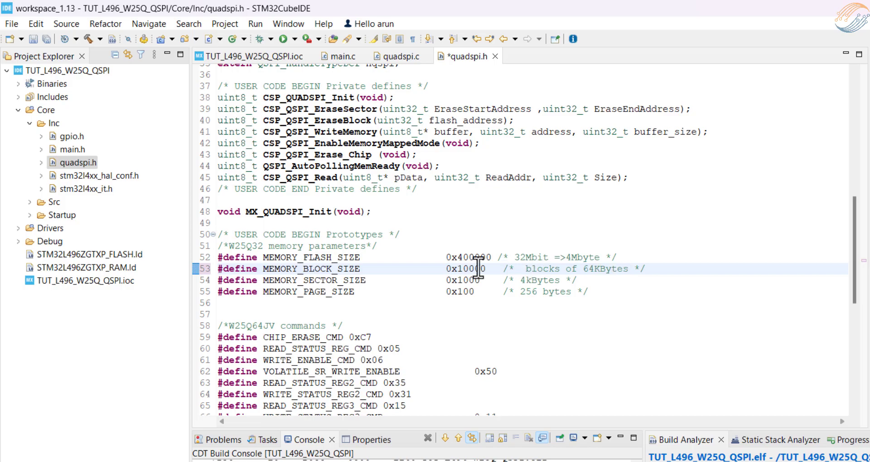
{"action": "double_click", "coordinate": [468, 257]}
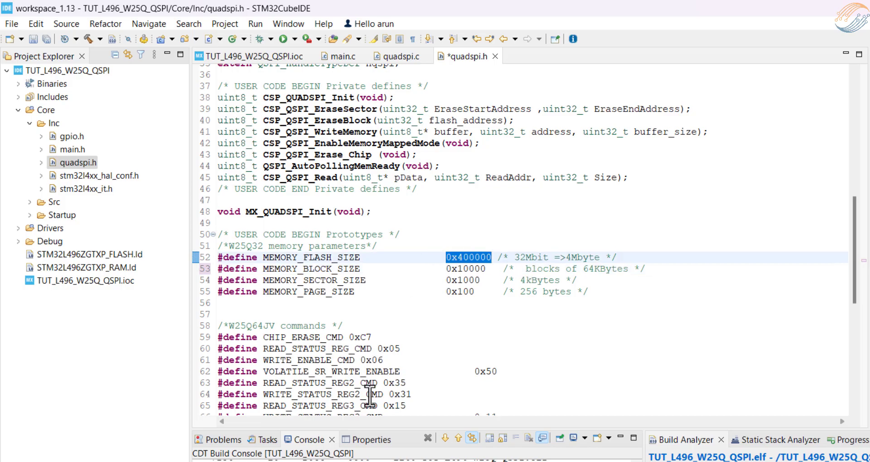
{"action": "scroll", "scroll_direction": "down", "scroll_amount": 3}
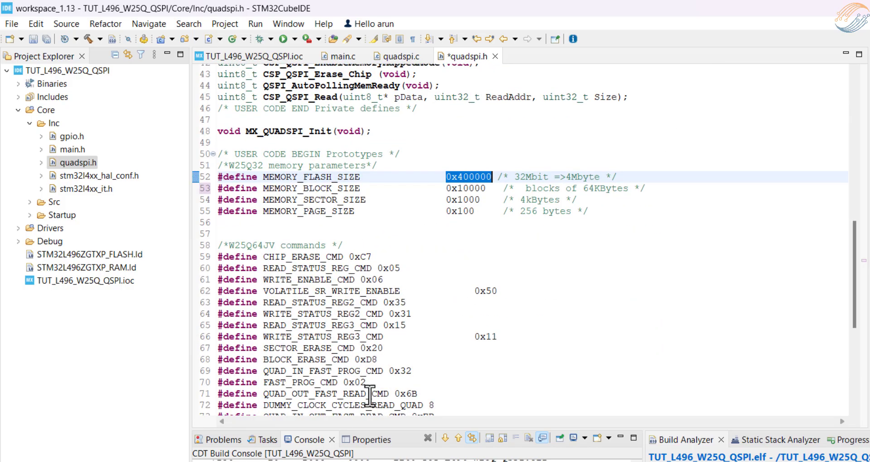
{"action": "left_click", "coordinate": [397, 56]}
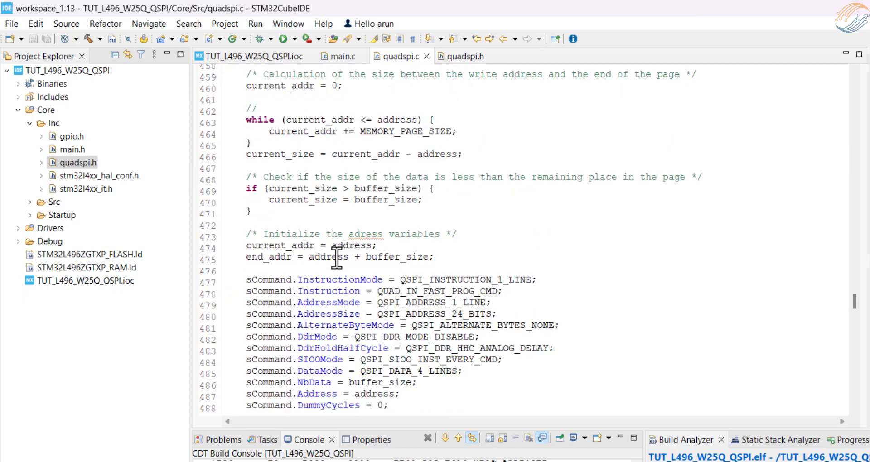
- Declare uint8_t writebuf[] = "Hello world from QSPI" in USER CODE 0
{"action": "scroll", "scroll_direction": "up", "scroll_amount": 3}
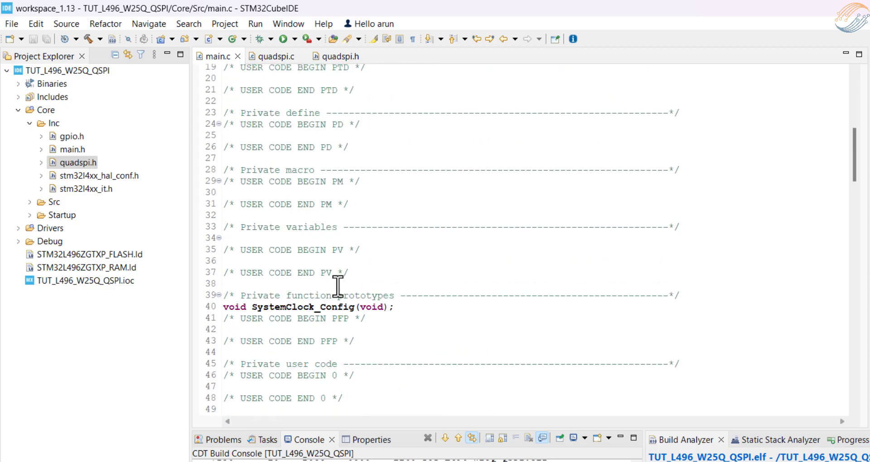
{"action": "type", "text": "uint8"}
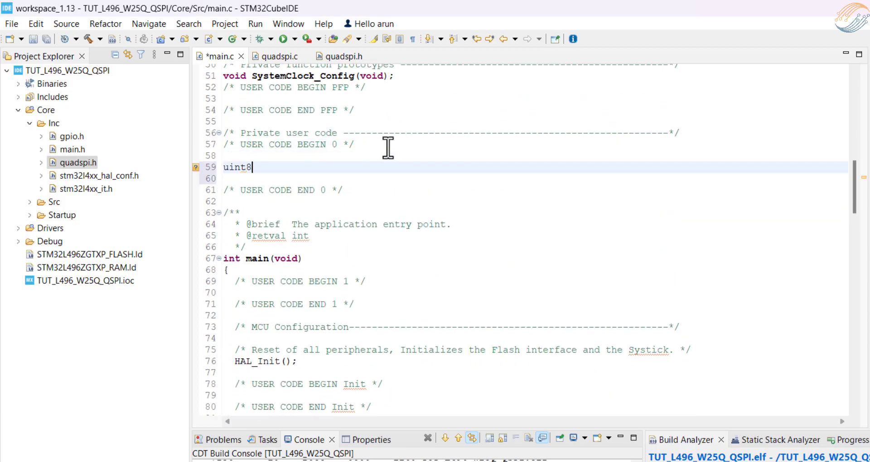
{"action": "type", "text": "_t writeb"}
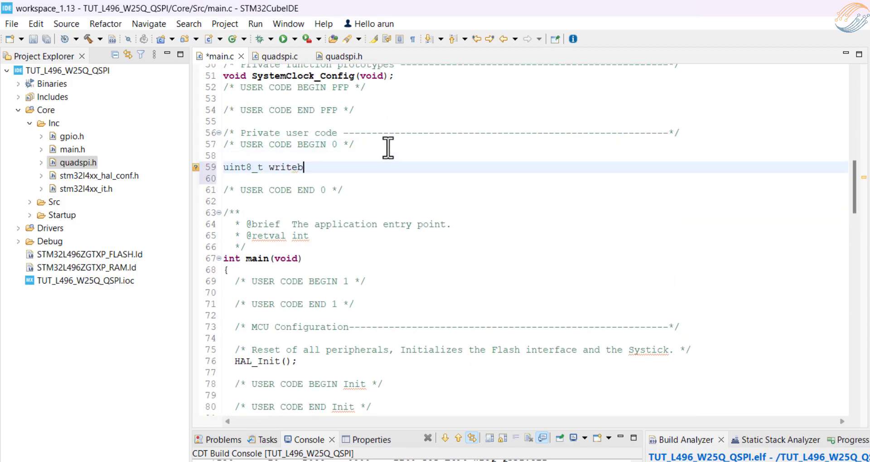
{"action": "type", "text": "uf[] = \"Hello world from QSP"}
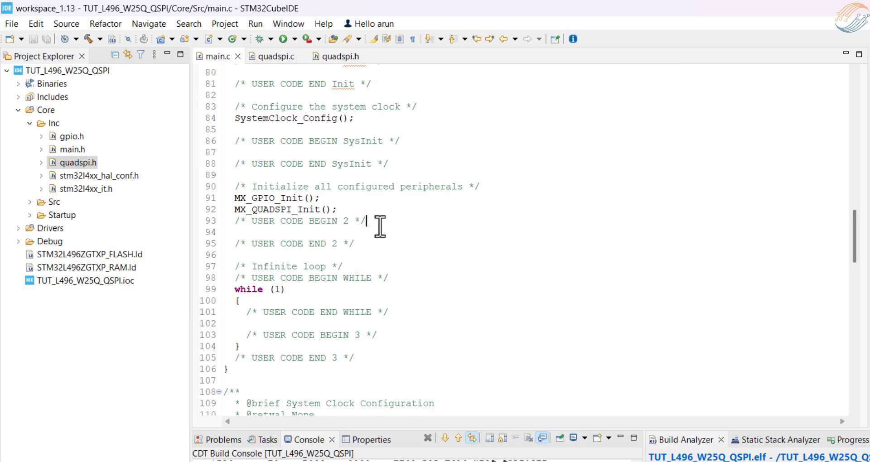
- Call CSP_QUADSPI_Init, CSP_QSPI_Erase_Chip, write writebuf at address 0, and read 100 bytes, each checked against HAL_OK
{"action": "type", "text": "if (CSP_QUADSPI_Init() != HAL_OK) Error_Handler();"}
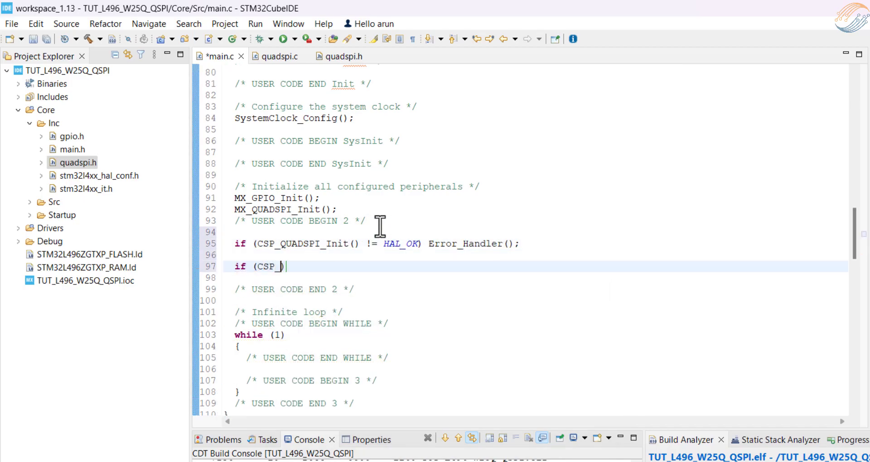
{"action": "type", "text": "QSPI_Erase_Chip() != HAL_OK) Error_Handler();"}
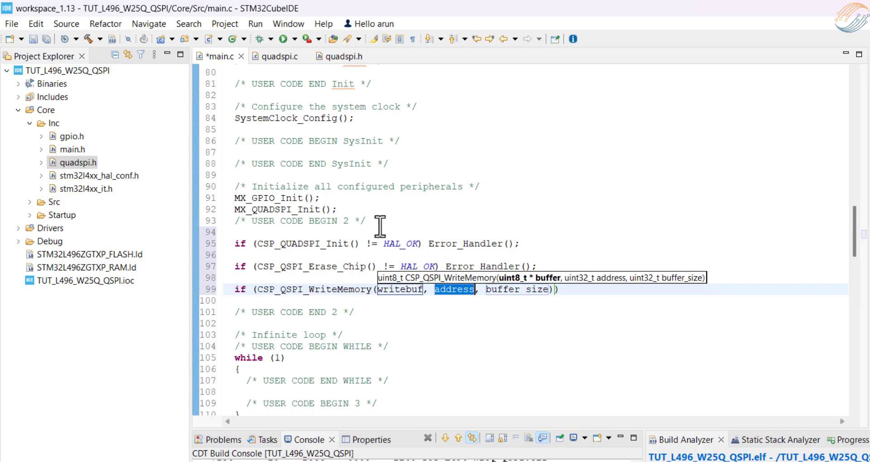
{"action": "type", "text": "0, strlen(writeb"}
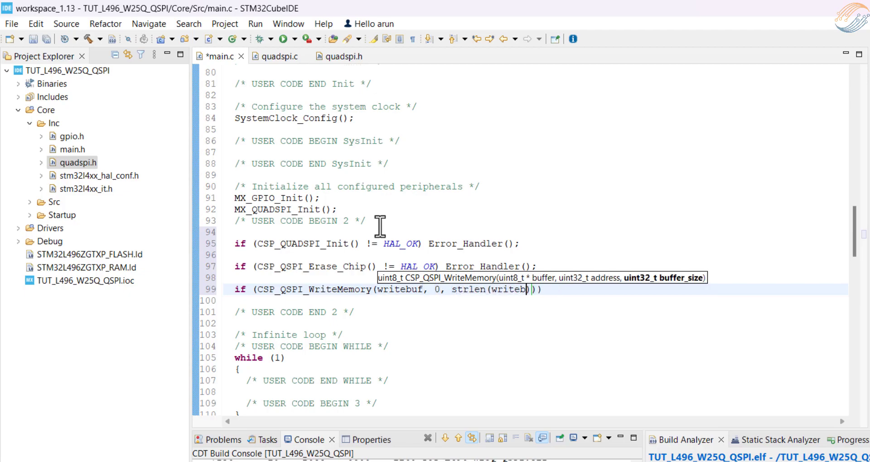
{"action": "type", "text": ") != HAL_OK) Error_Handler();"}
{"action": "type", "text": "if (CSP_QSPI_Read(Readbuf, ReadAddr, Size"}
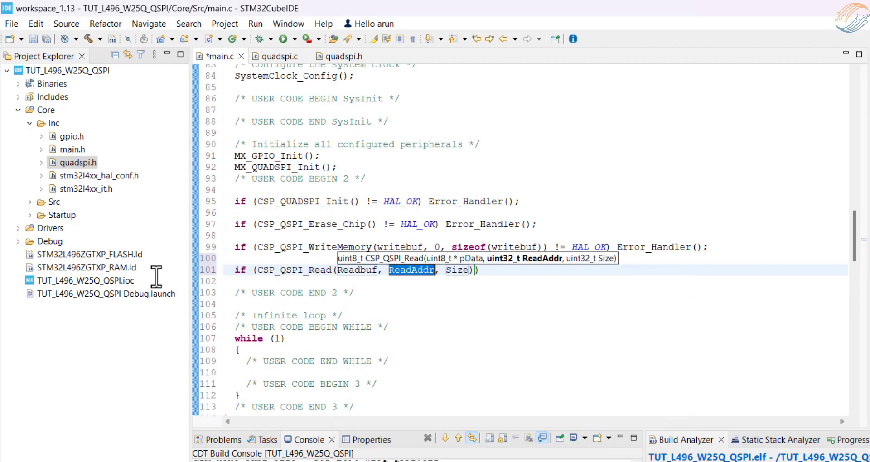
{"action": "type", "text": "0, 100) != HAL_OK) Error_Handler("}
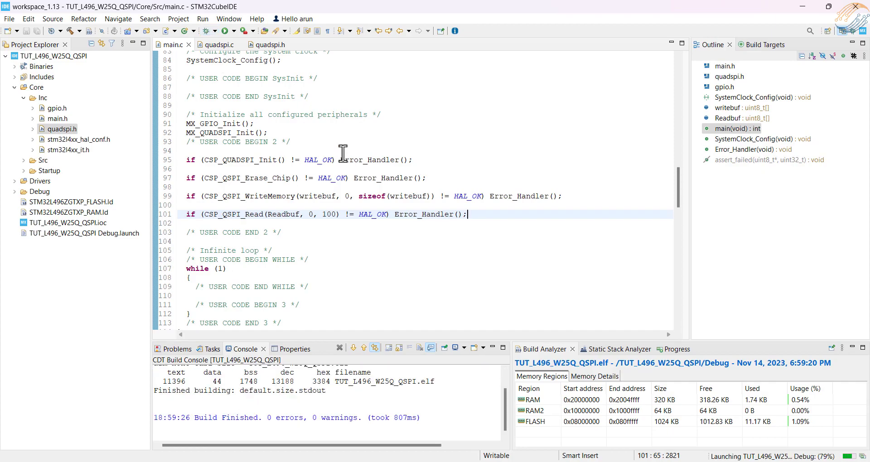
- Build the project and start debugging to flash the board
{"action": "left_click", "coordinate": [257, 31]}
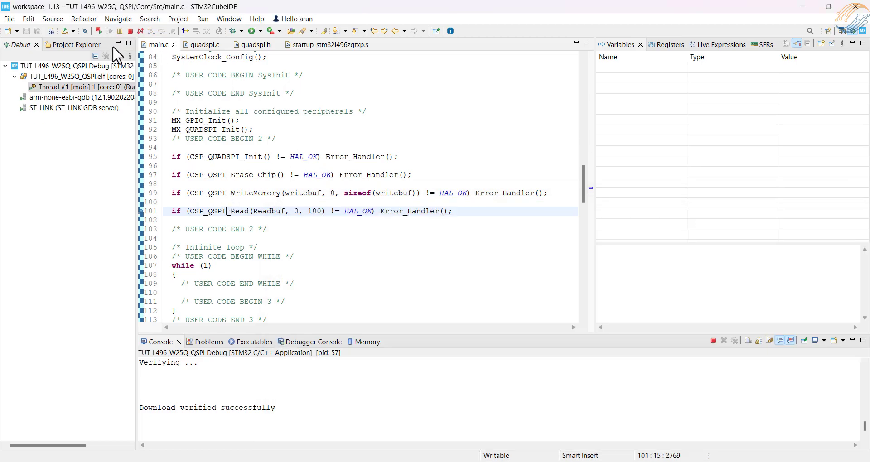
{"action": "mouse_move", "coordinate": [264, 164]}
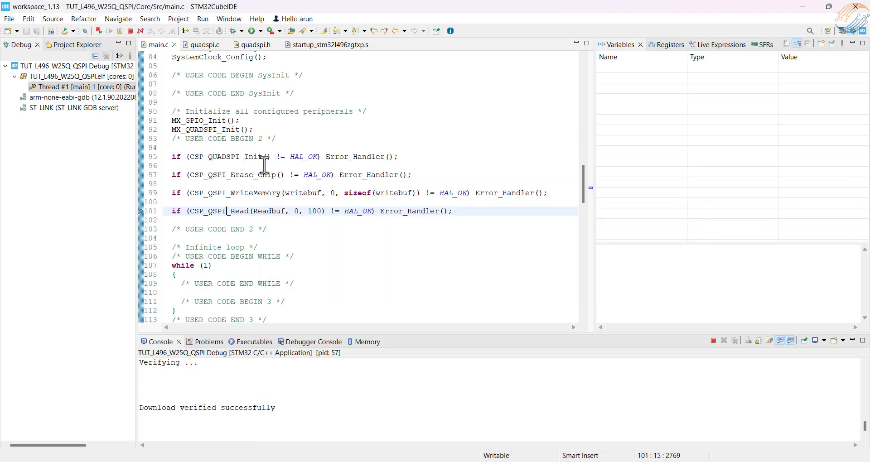
{"action": "mouse_move", "coordinate": [480, 177]}
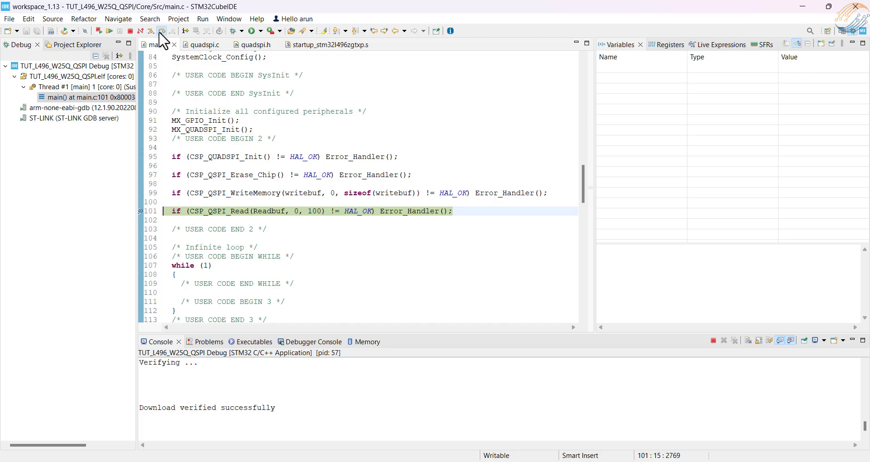
- Step over the read and inspect Readbuf's bytes showing 'Hello world from QSPI' followed by 0xFF
{"action": "left_click", "coordinate": [161, 31]}
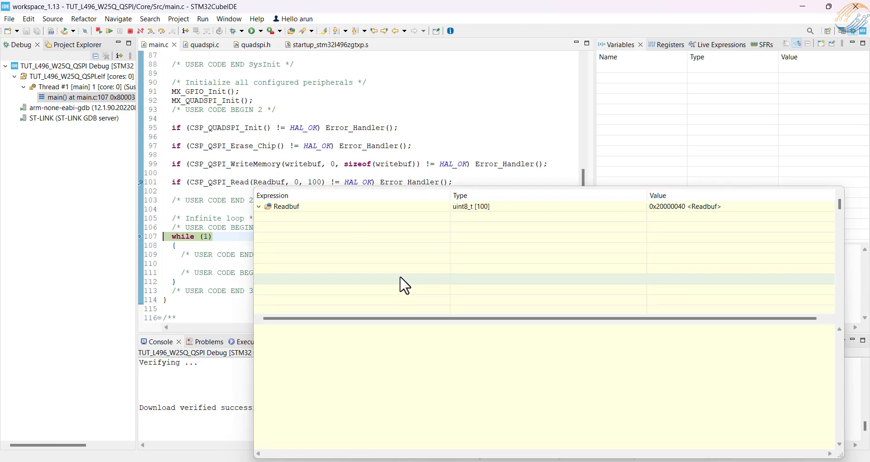
{"action": "left_click", "coordinate": [259, 206]}
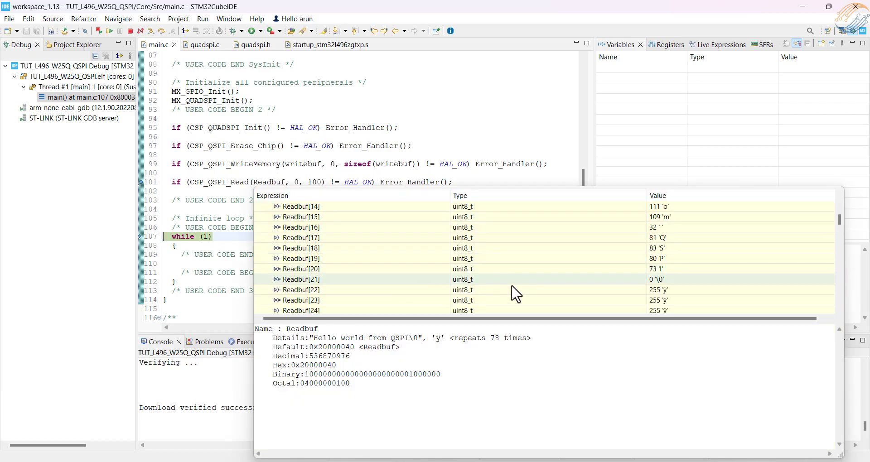
{"action": "scroll", "scroll_direction": "down", "scroll_amount": 3}
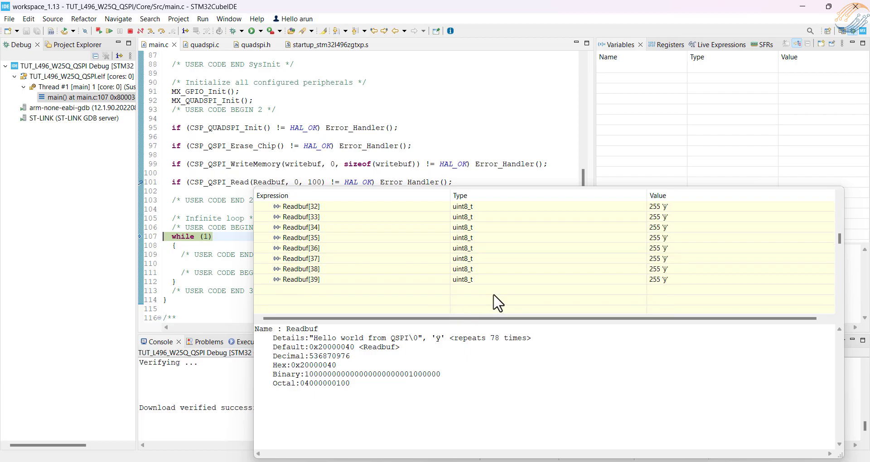
{"action": "scroll", "scroll_direction": "down", "scroll_amount": 3}
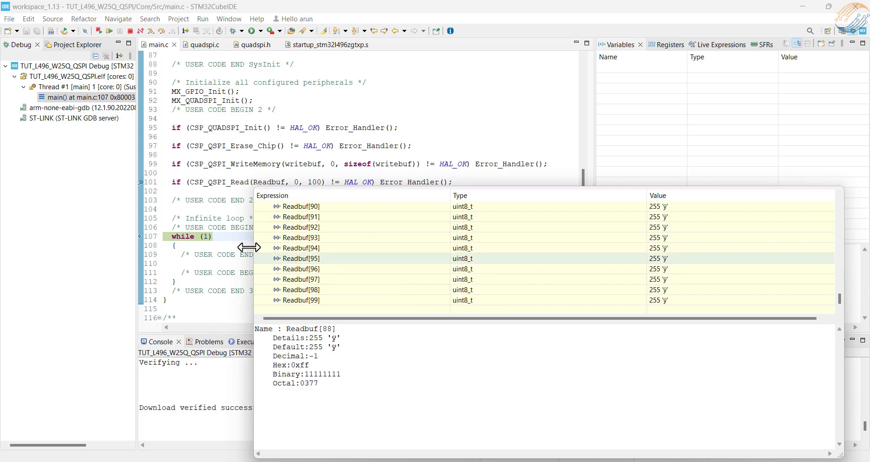
{"action": "scroll", "scroll_direction": "up", "scroll_amount": 3}
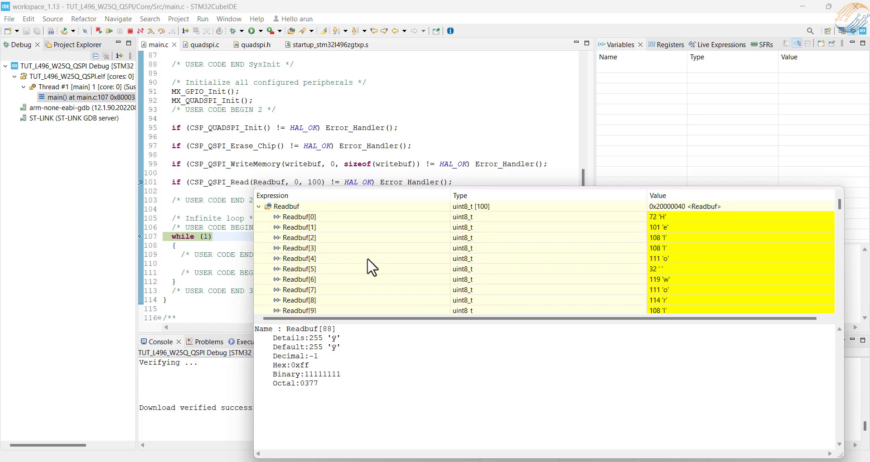
{"action": "left_click", "coordinate": [187, 182]}
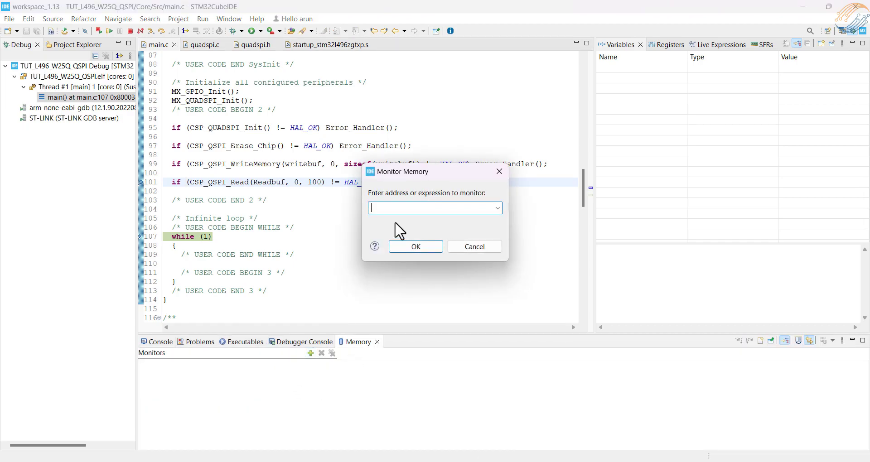
- Add a memory monitor at address 0x90000000 in the Memory view
{"action": "type", "text": "0x9000000"}
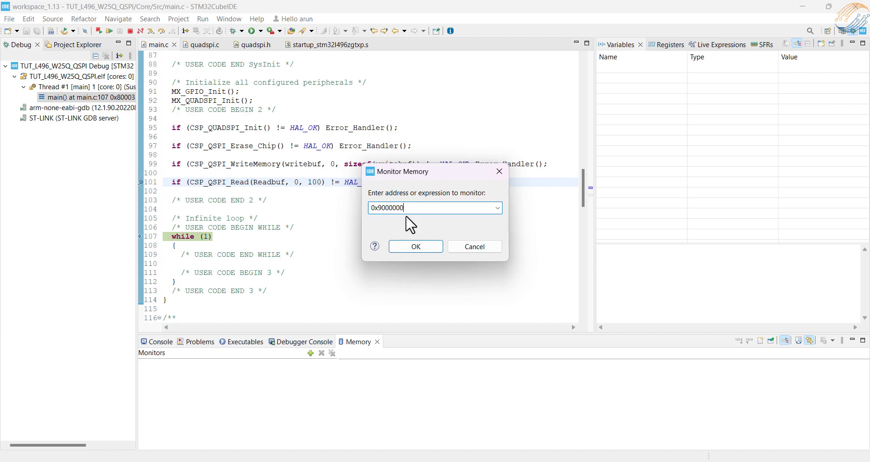
{"action": "left_click", "coordinate": [415, 246]}
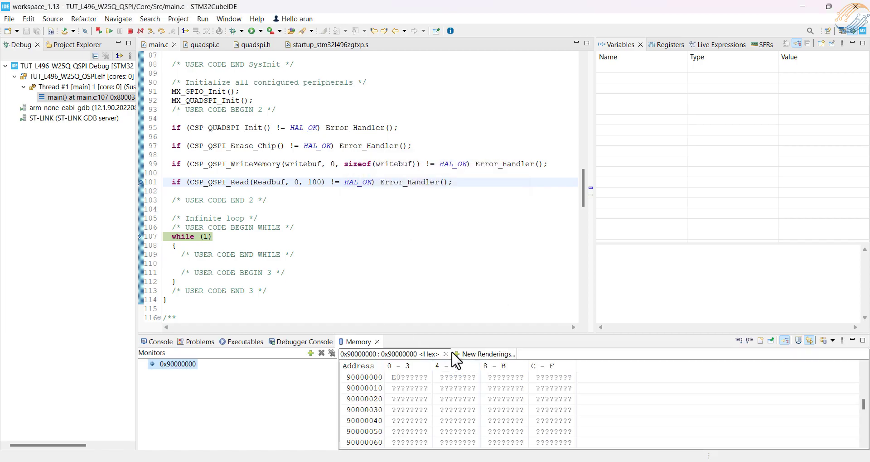
{"action": "left_click", "coordinate": [446, 355]}
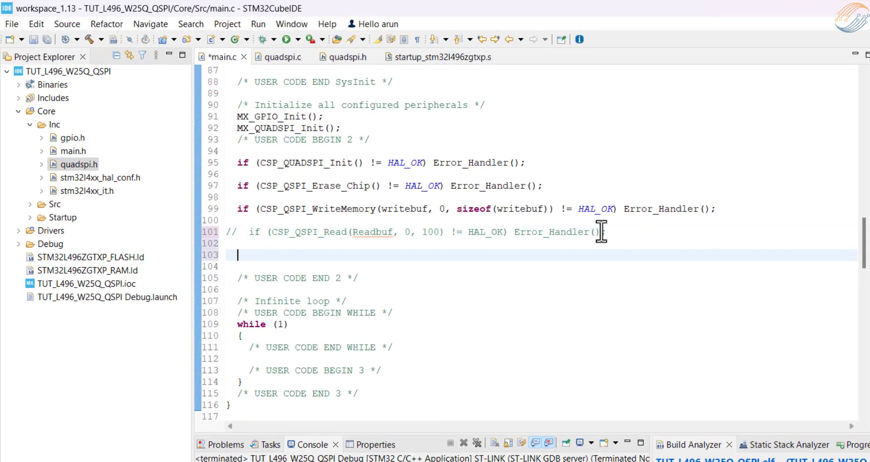
- Add CSP_QSPI_EnableMemoryMappedMode() check and a memcpy into readbuf from (uint8_t *)0x90000000
{"action": "type", "text": "if (CSP_QSPI_"}
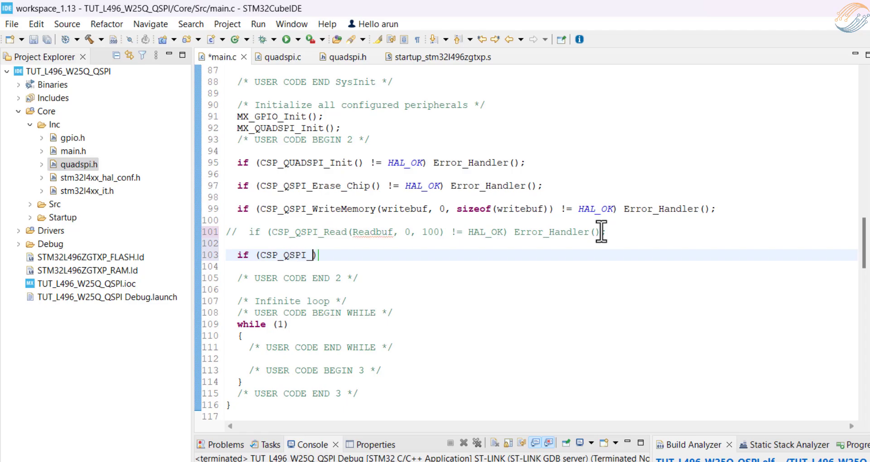
{"action": "type", "text": "EnableMemoryMappedMode() != HAL)"}
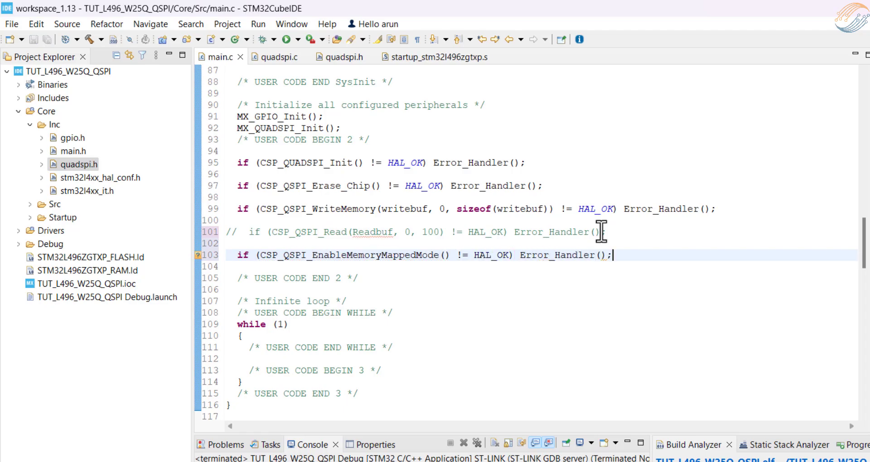
{"action": "type", "text": "memcpy ()"}
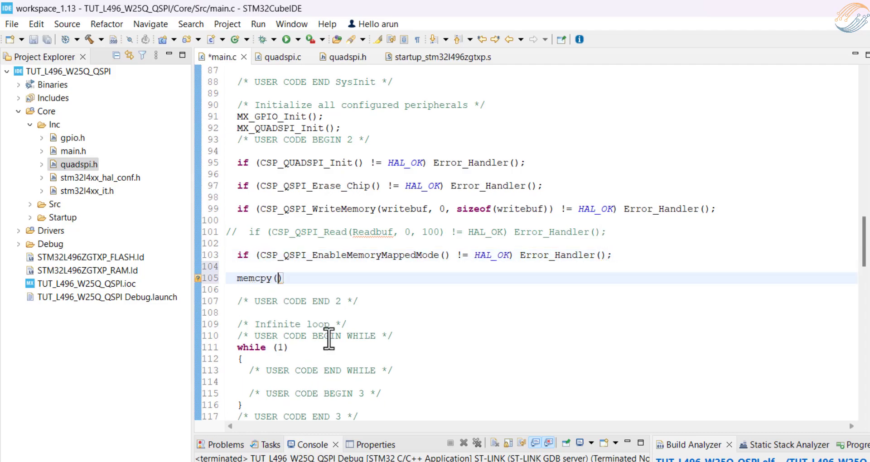
{"action": "type", "text": "readbuf, (uint"}
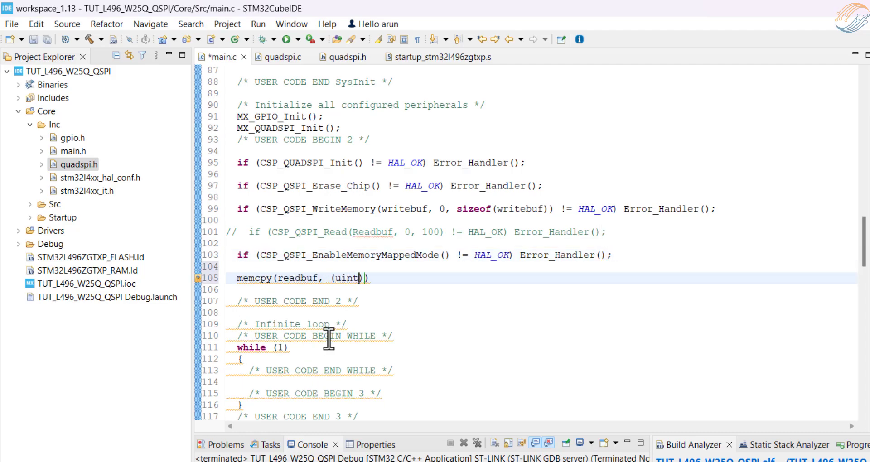
{"action": "type", "text": "8_t *)0x90000000,"}
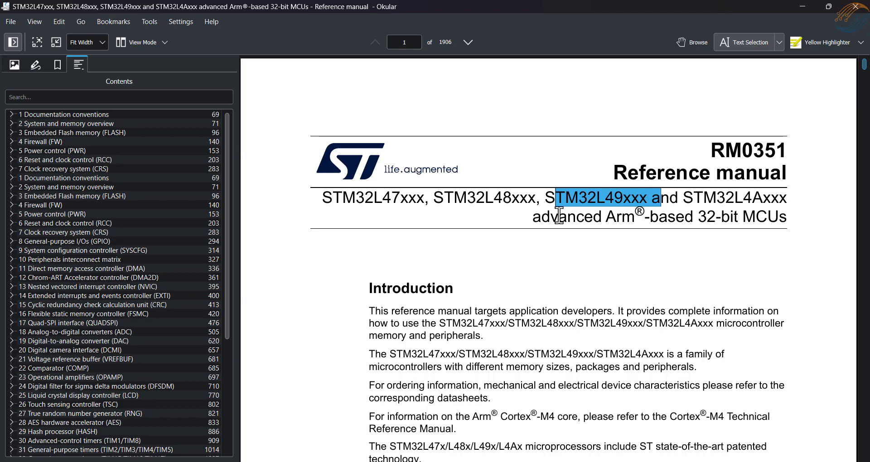
- Locate the QUADSPI Flash bank at 0x9000 0000 in the RM0351 memory map
{"action": "left_click", "coordinate": [70, 123]}
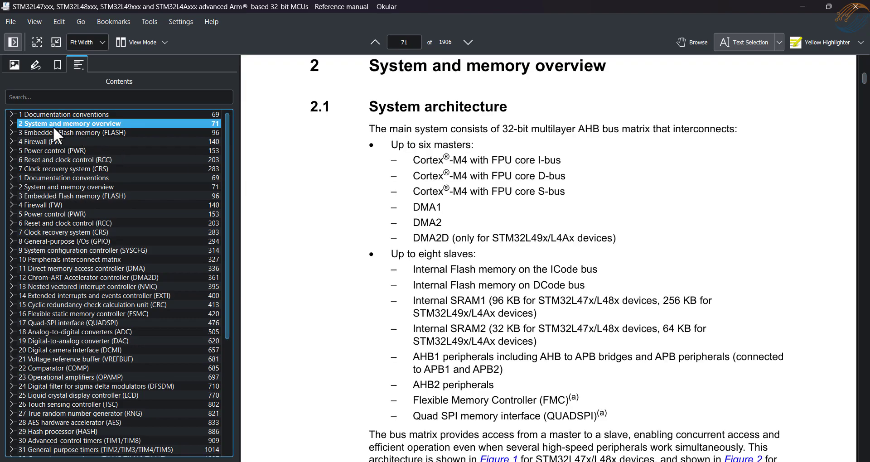
{"action": "scroll", "scroll_direction": "down", "scroll_amount": 3}
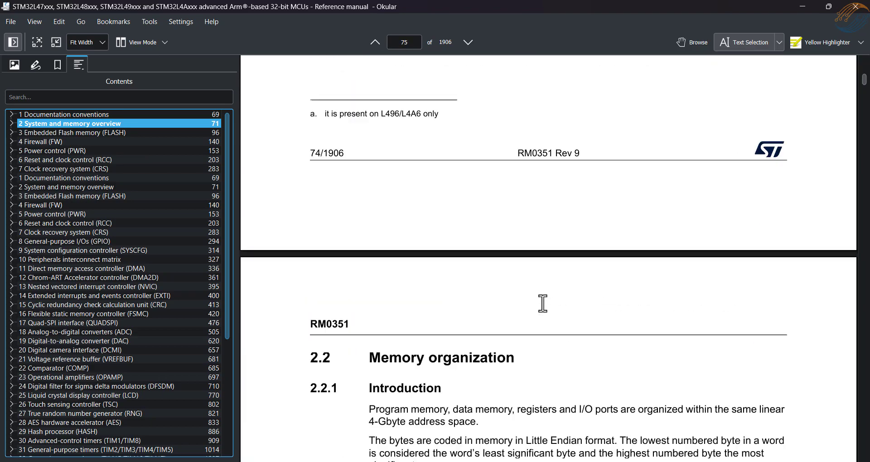
{"action": "scroll", "scroll_direction": "down", "scroll_amount": 3}
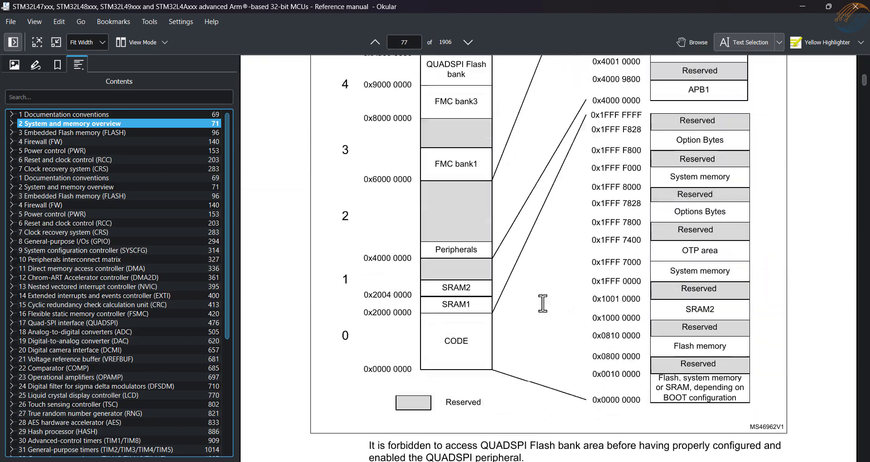
{"action": "scroll", "scroll_direction": "up", "scroll_amount": 3}
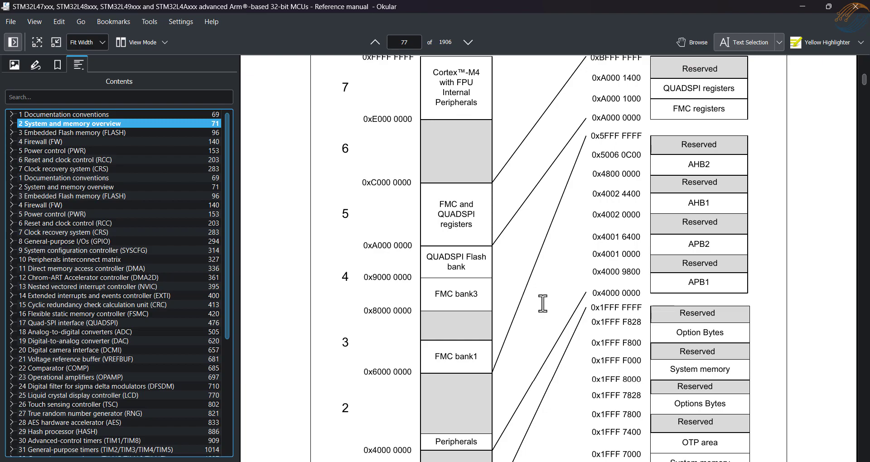
{"action": "double_click", "coordinate": [456, 272]}
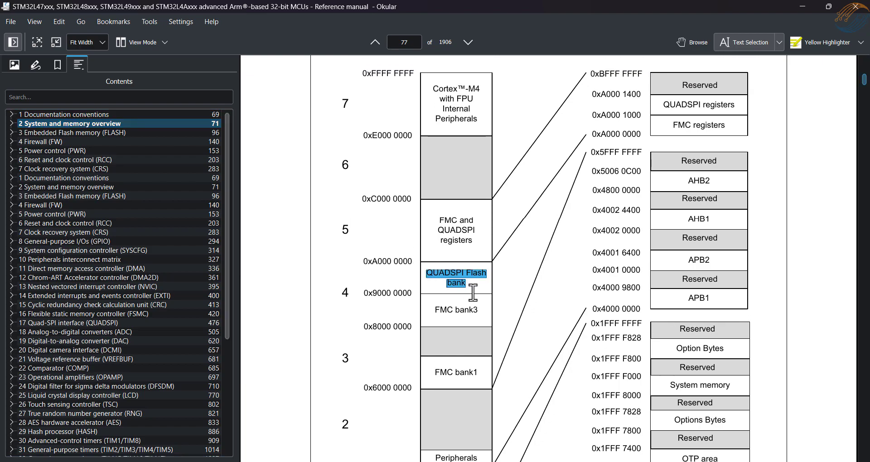
{"action": "mouse_move", "coordinate": [372, 297]}
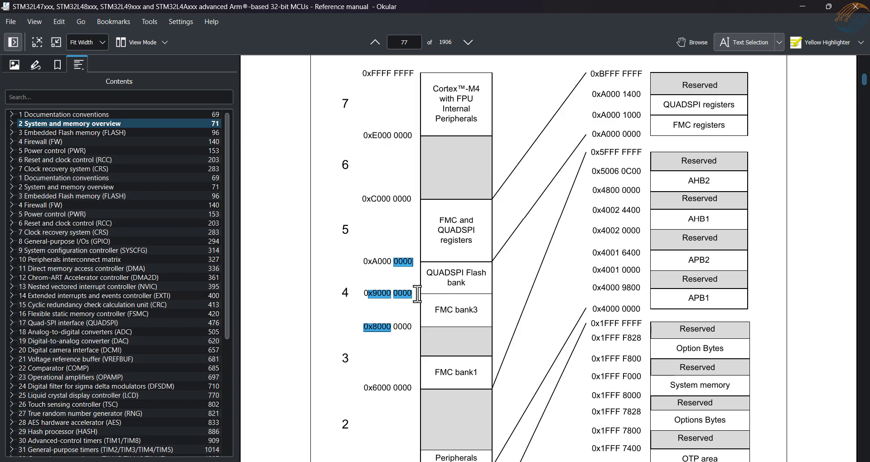
{"action": "left_click", "coordinate": [381, 293]}
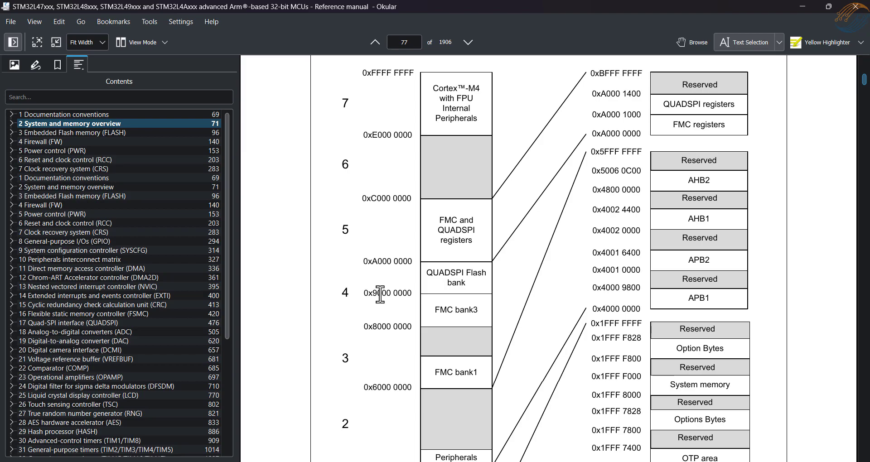
{"action": "scroll", "scroll_direction": "down", "scroll_amount": 3}
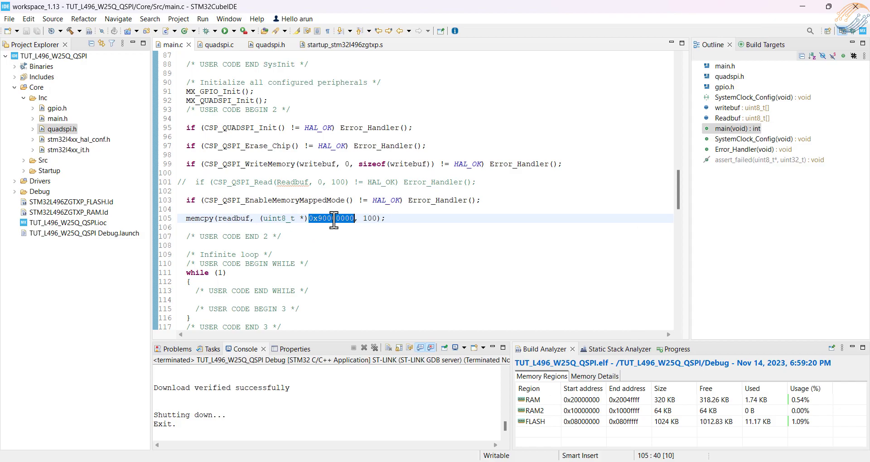
- Add #include "string.h" to main.c's USER CODE Includes section
{"action": "scroll", "scroll_direction": "up", "scroll_amount": 3}
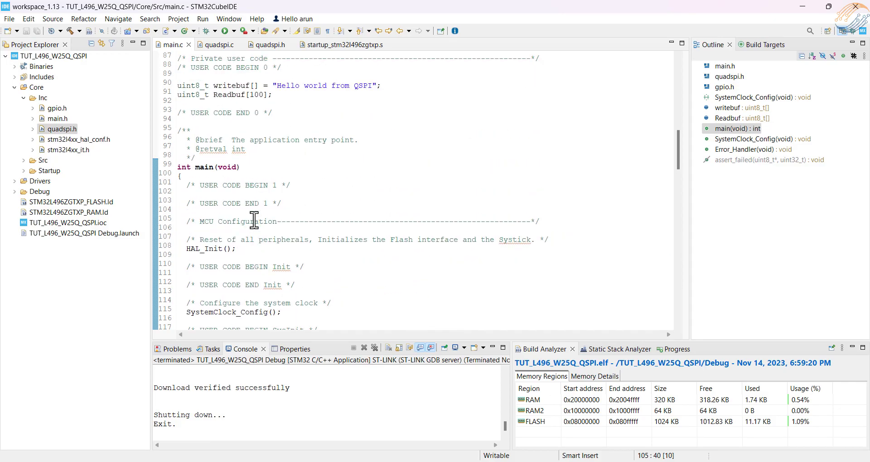
{"action": "scroll", "scroll_direction": "up", "scroll_amount": 3}
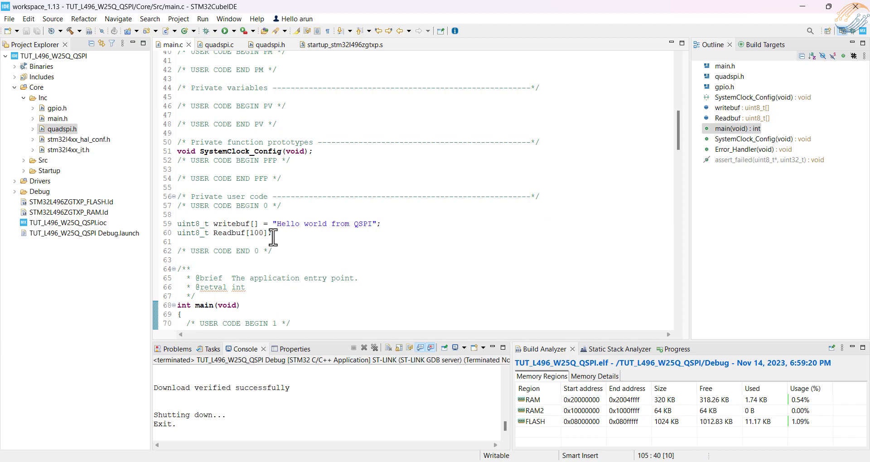
{"action": "scroll", "scroll_direction": "up", "scroll_amount": 3}
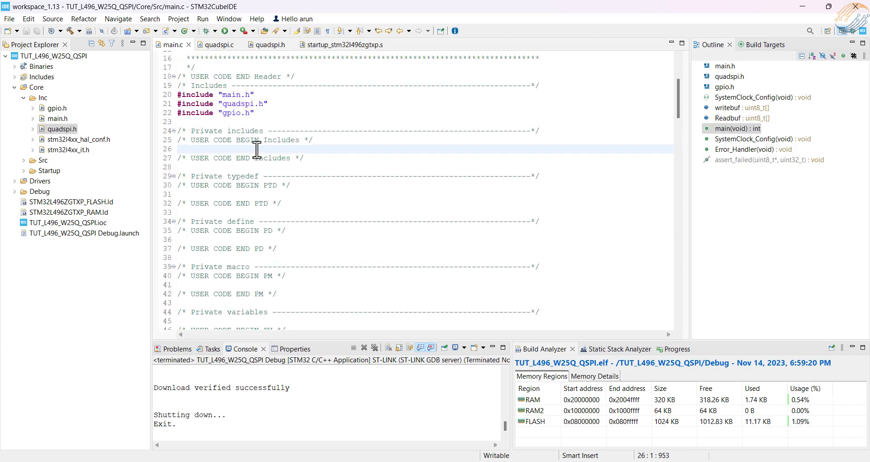
{"action": "type", "text": "#include \"st"}
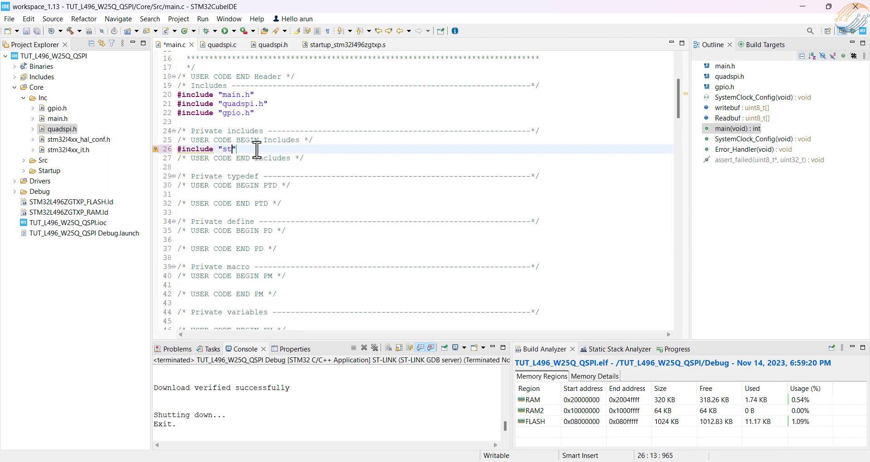
{"action": "type", "text": "ring.h"}
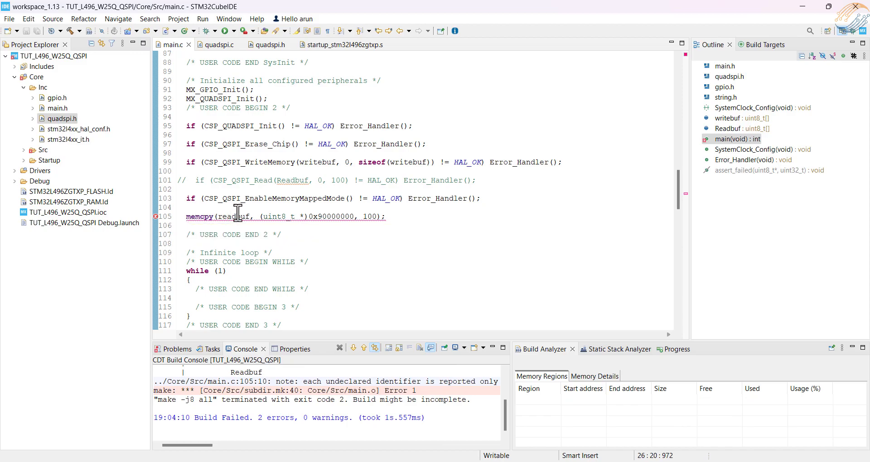
{"action": "mouse_move", "coordinate": [236, 217]}
{"action": "type", "text": "R"}
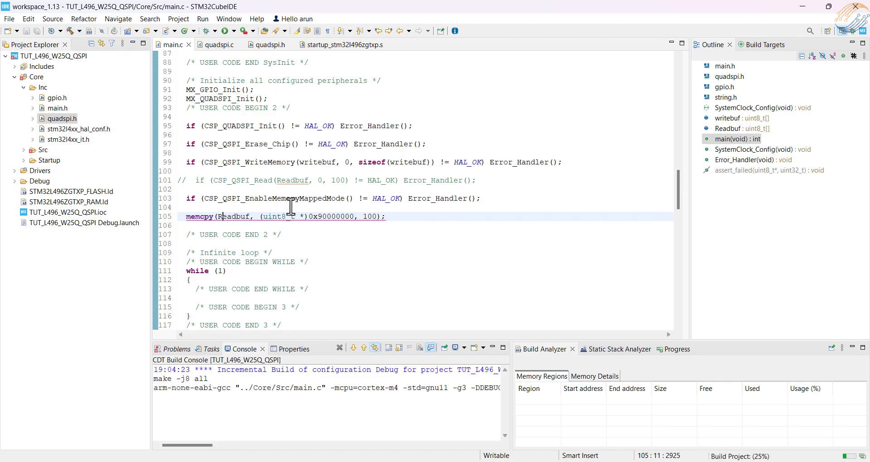
- Rebuild the project after correcting the memcpy destination to Readbuf
{"action": "left_click", "coordinate": [203, 31]}
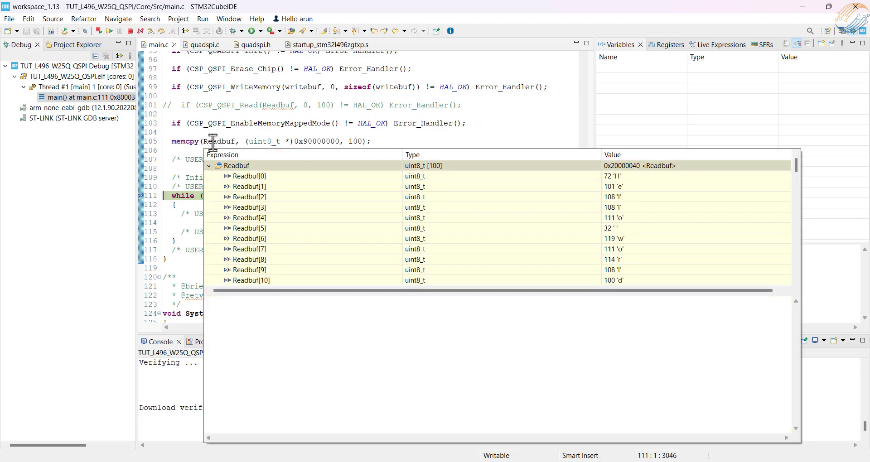
- Inspect Readbuf and the Memory monitor at 0x90000000 showing 'Hello world from QSPI'
{"action": "left_click", "coordinate": [236, 165]}
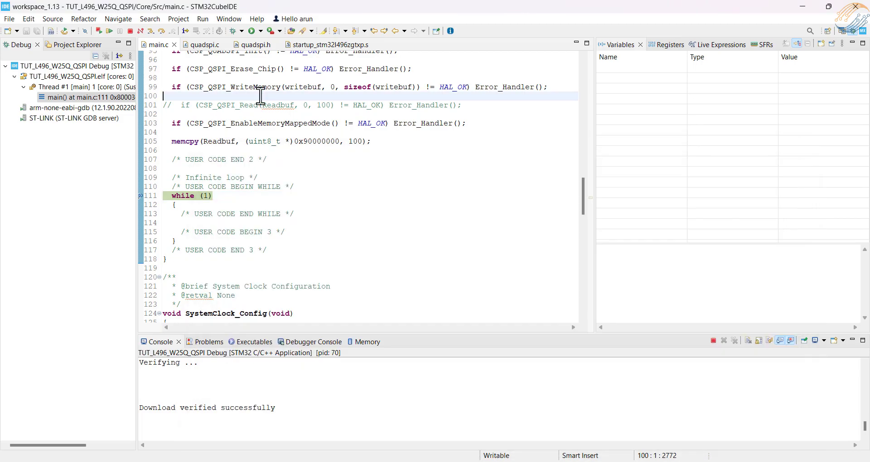
{"action": "left_click", "coordinate": [175, 142]}
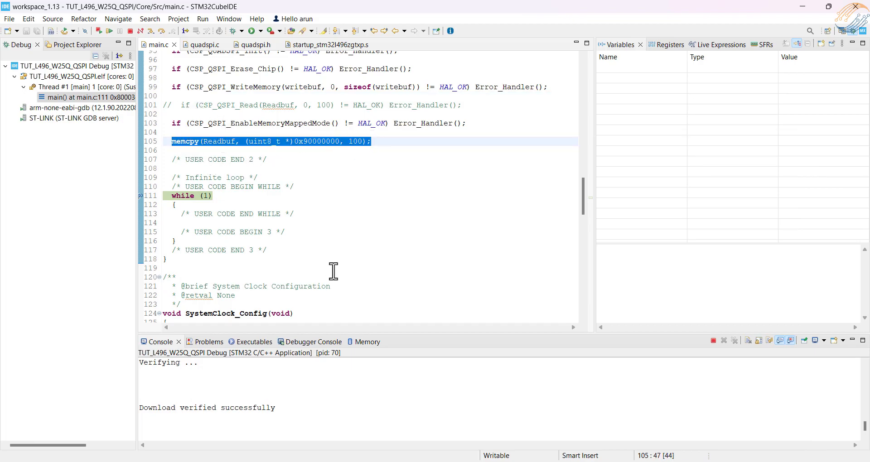
{"action": "left_click", "coordinate": [359, 342]}
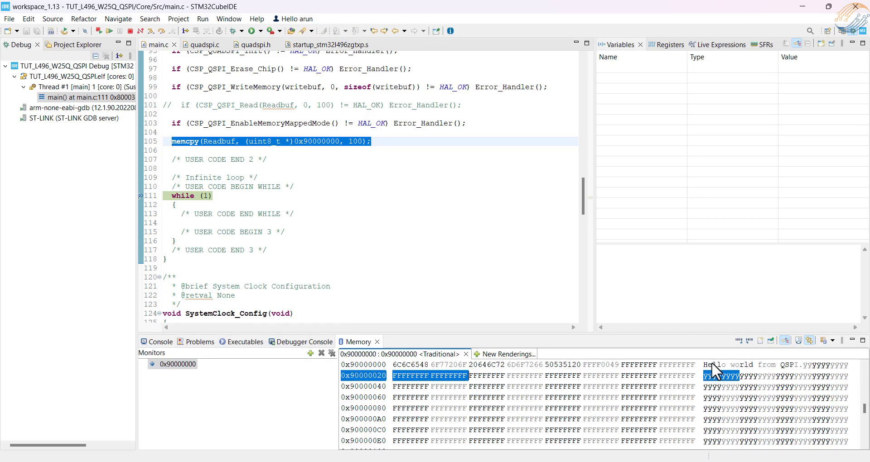
{"action": "left_click", "coordinate": [363, 365]}
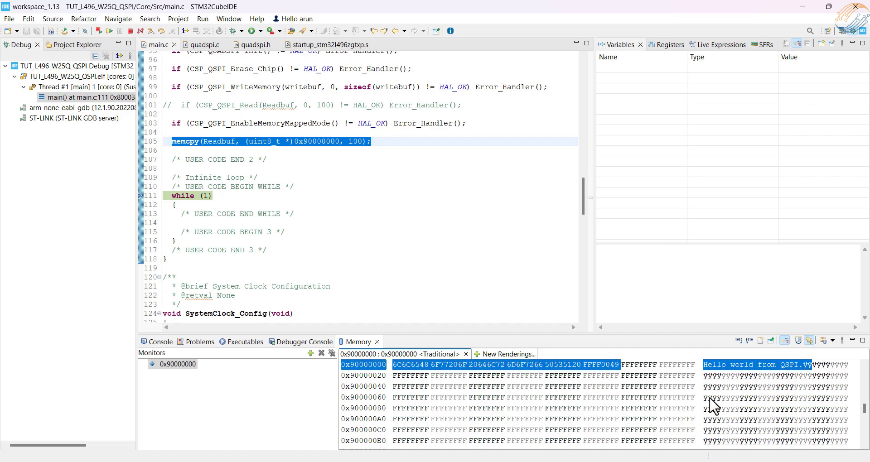
{"action": "scroll", "scroll_direction": "down", "scroll_amount": 3}
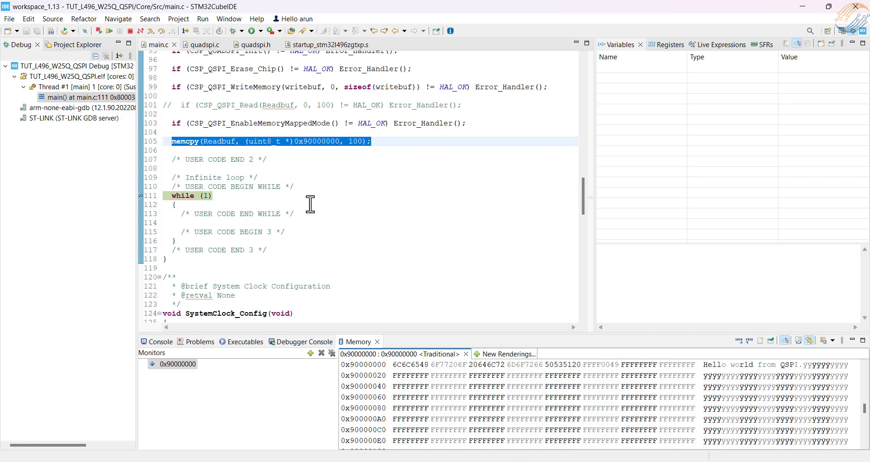
{"action": "mouse_move", "coordinate": [136, 31]}
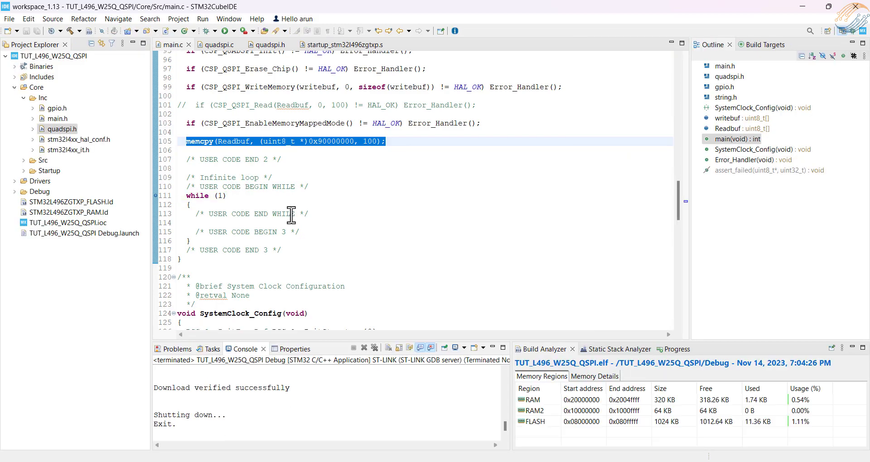
- End the debug session and return to main.c at the QSPI init and erase calls
{"action": "scroll", "scroll_direction": "up", "scroll_amount": 3}
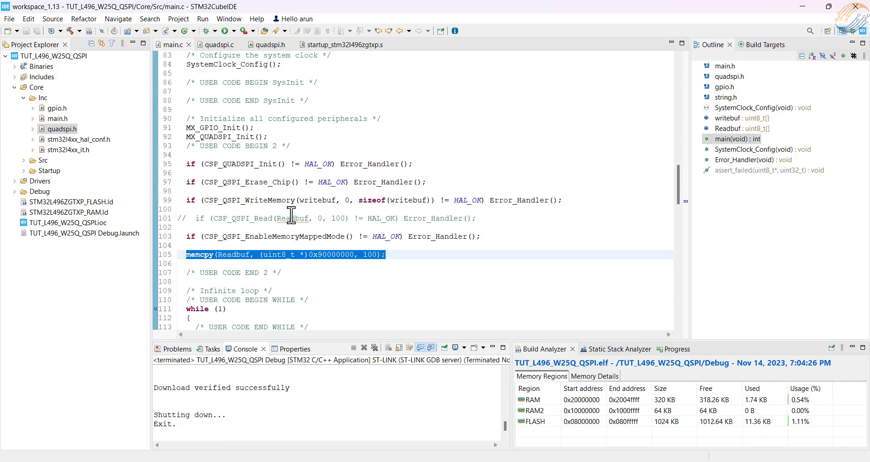
{"action": "mouse_move", "coordinate": [288, 226]}
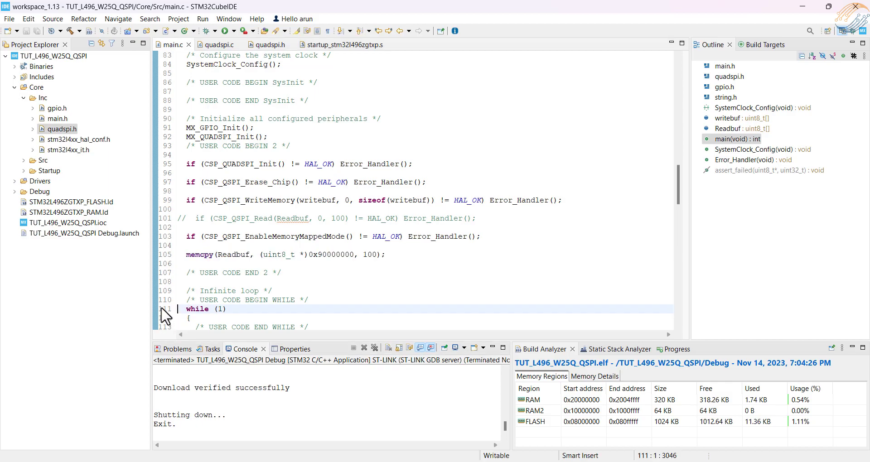
{"action": "left_click", "coordinate": [290, 182]}
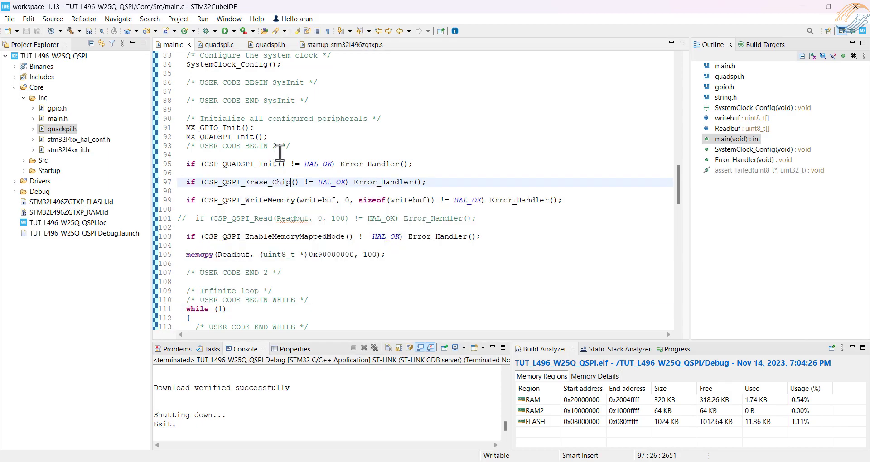
{"action": "left_click", "coordinate": [269, 137]}
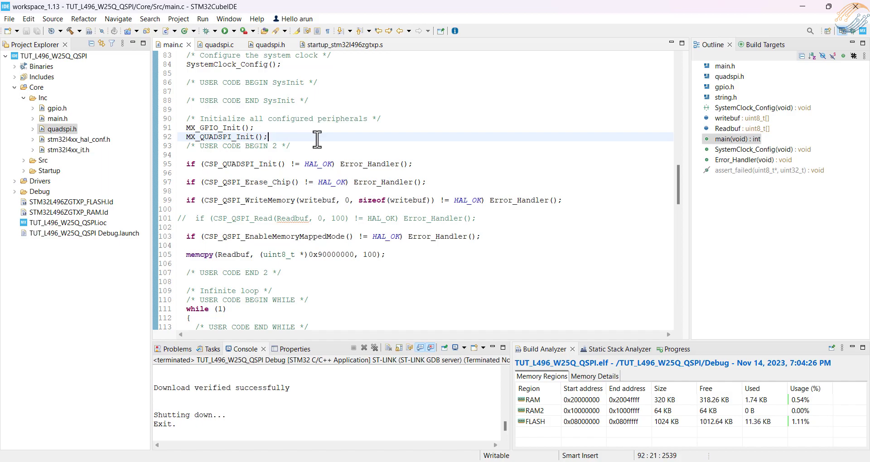
{"action": "mouse_move", "coordinate": [310, 218]}
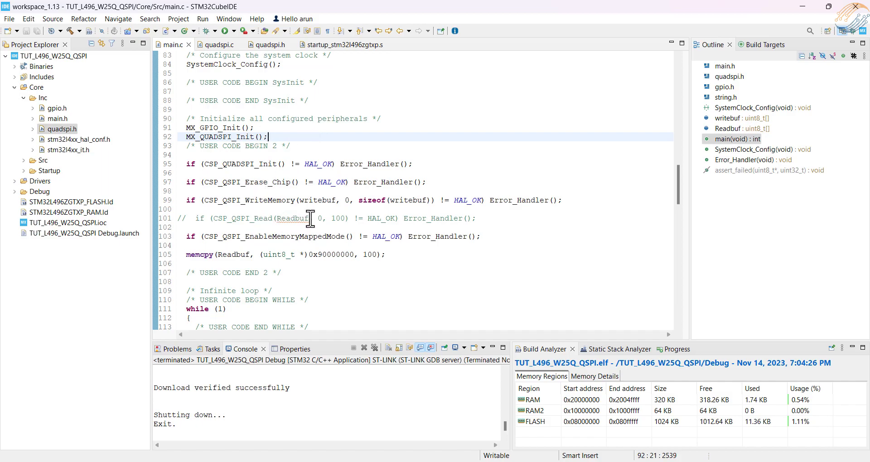
{"action": "mouse_move", "coordinate": [289, 233]}
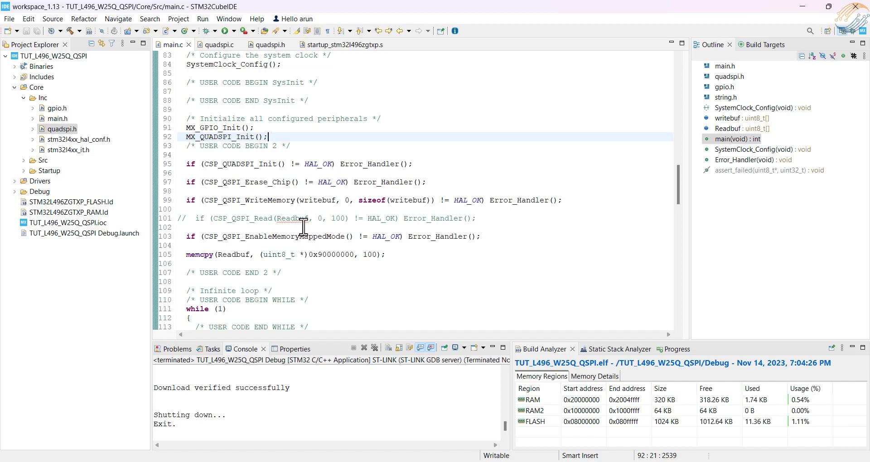
{"action": "mouse_move", "coordinate": [566, 87]}
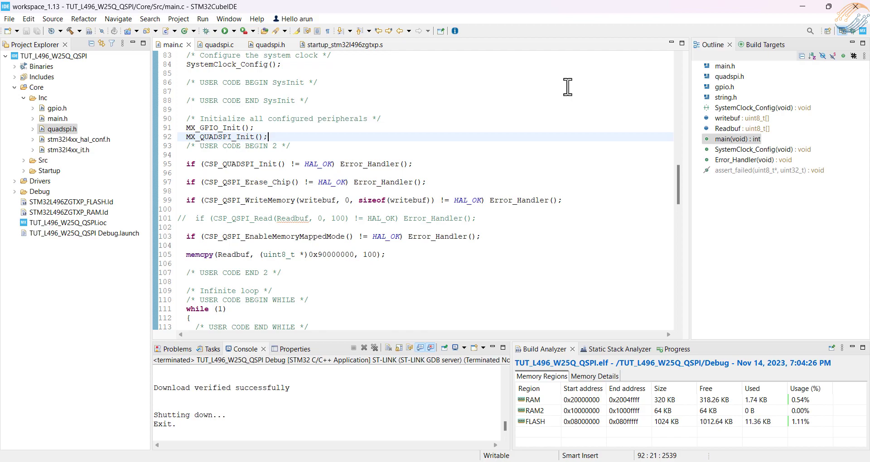
{"action": "mouse_move", "coordinate": [674, 45]}
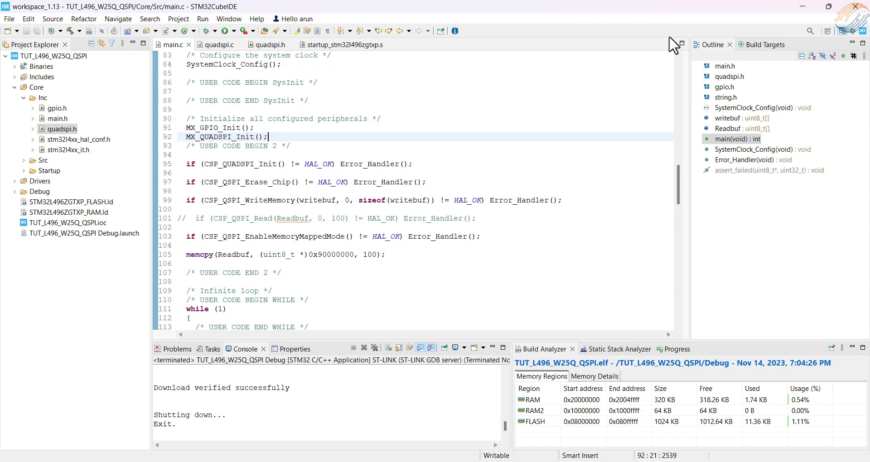